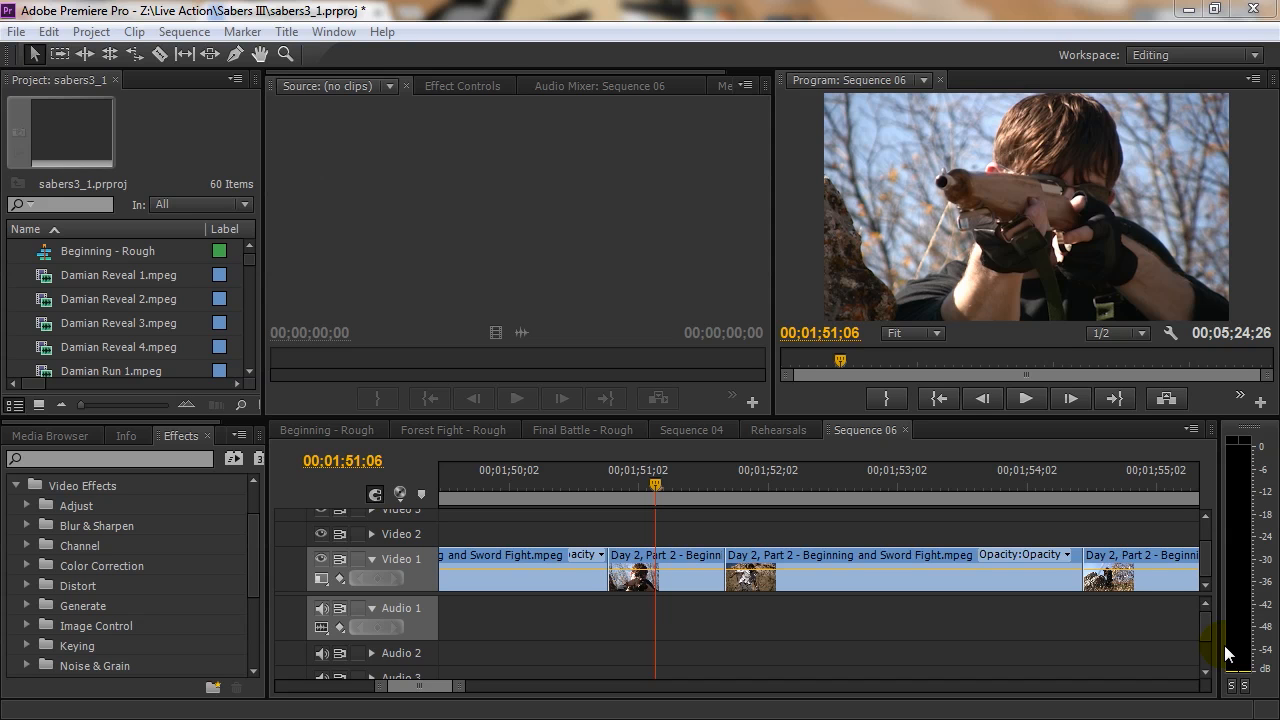
mouse_move(262, 556)
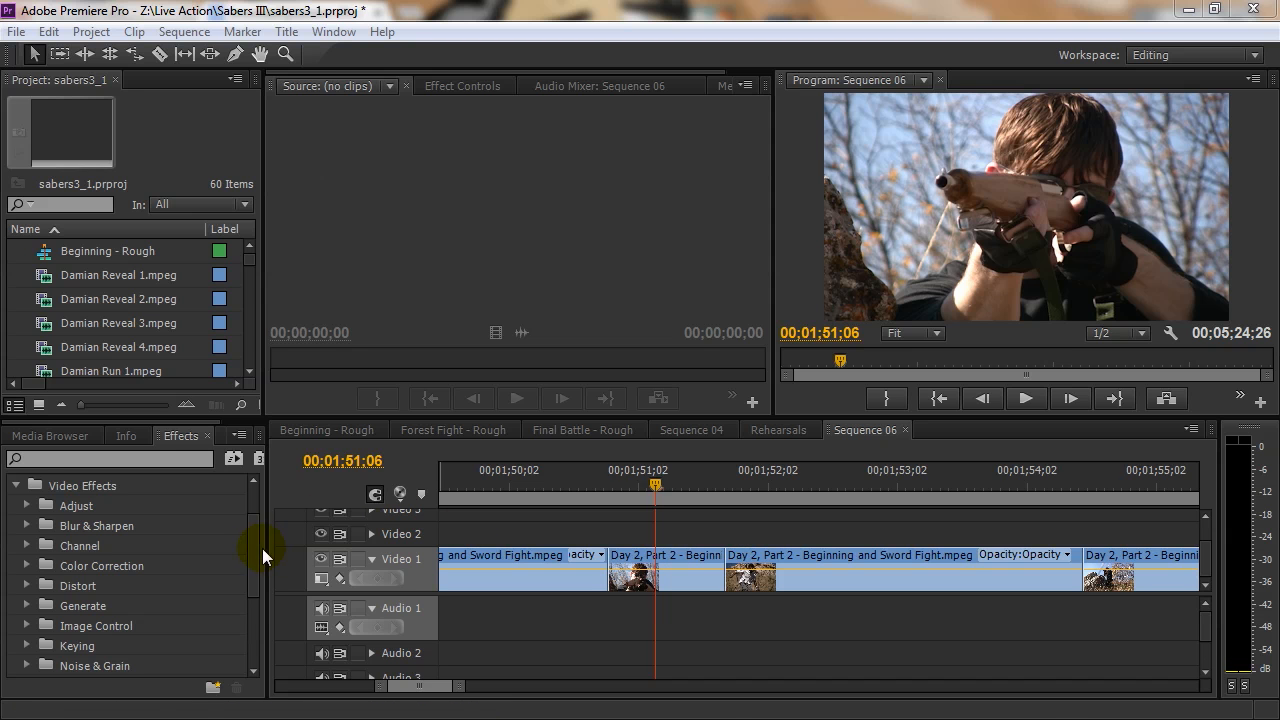
Scrub the playhead around the short Day 2, Part 2 clip near 1:51 to preview the shot
left_click(674, 482)
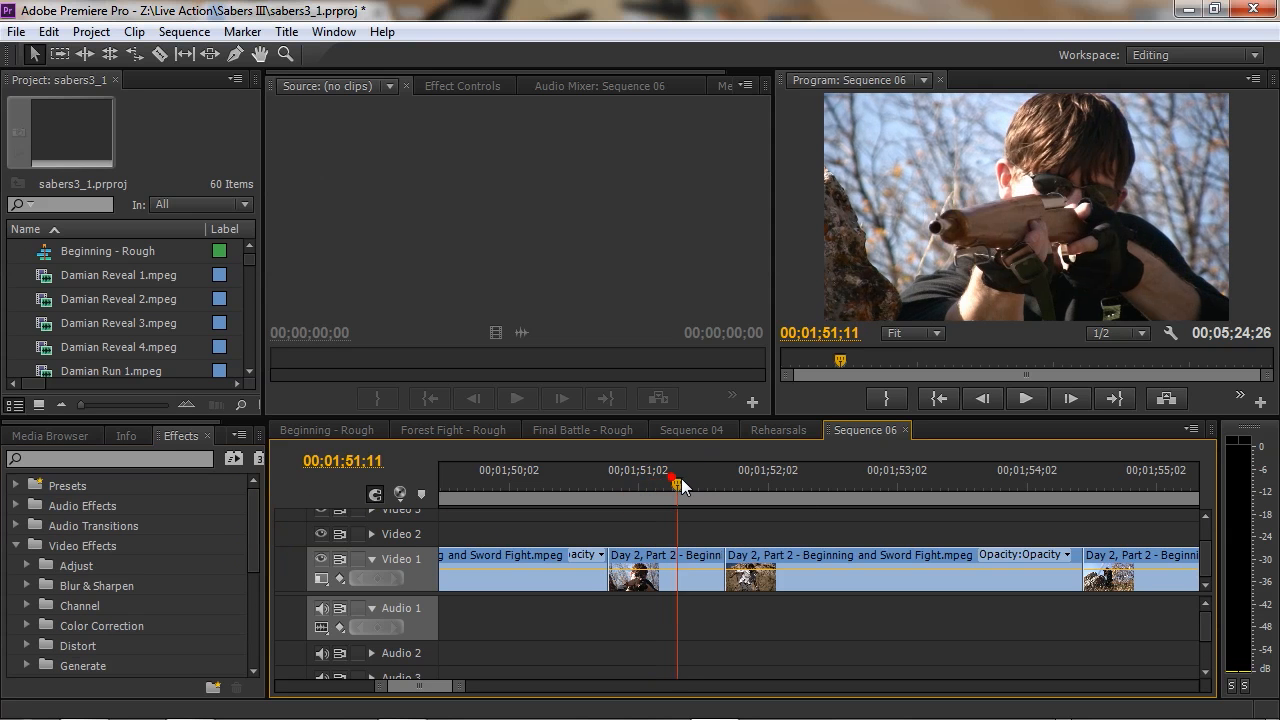
left_click_drag(678, 486, 636, 486)
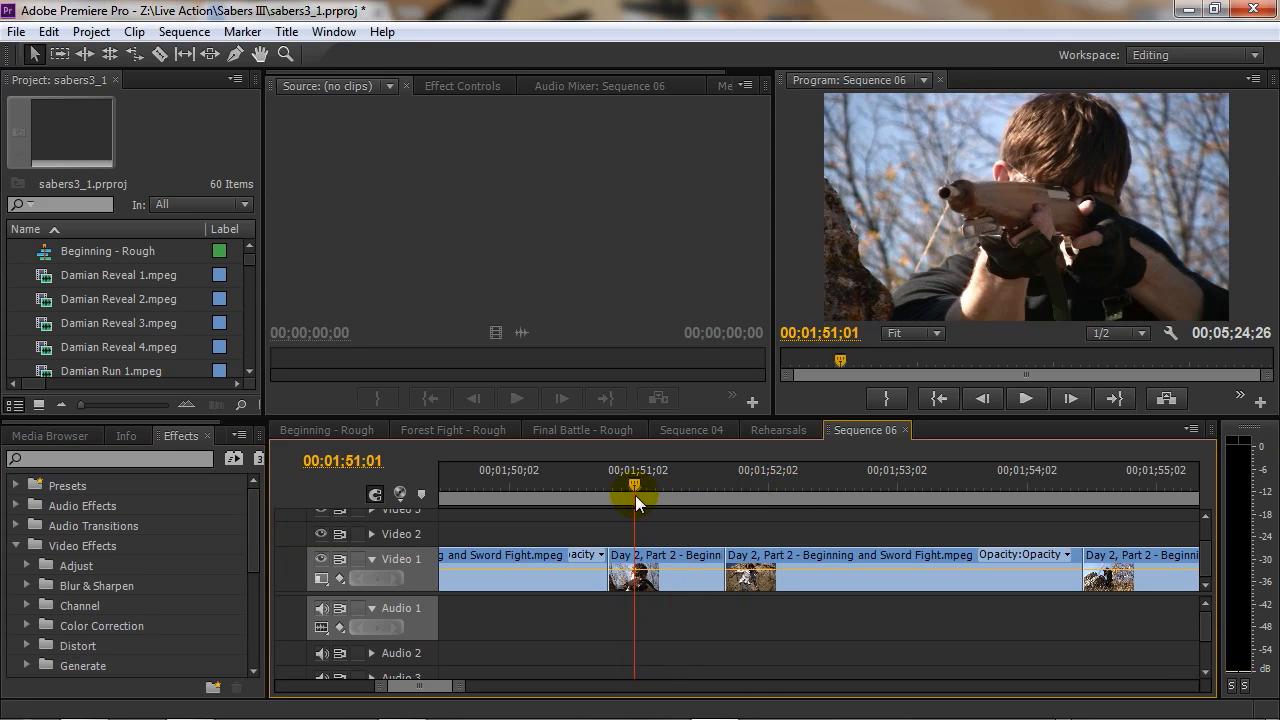
left_click_drag(636, 500, 748, 500)
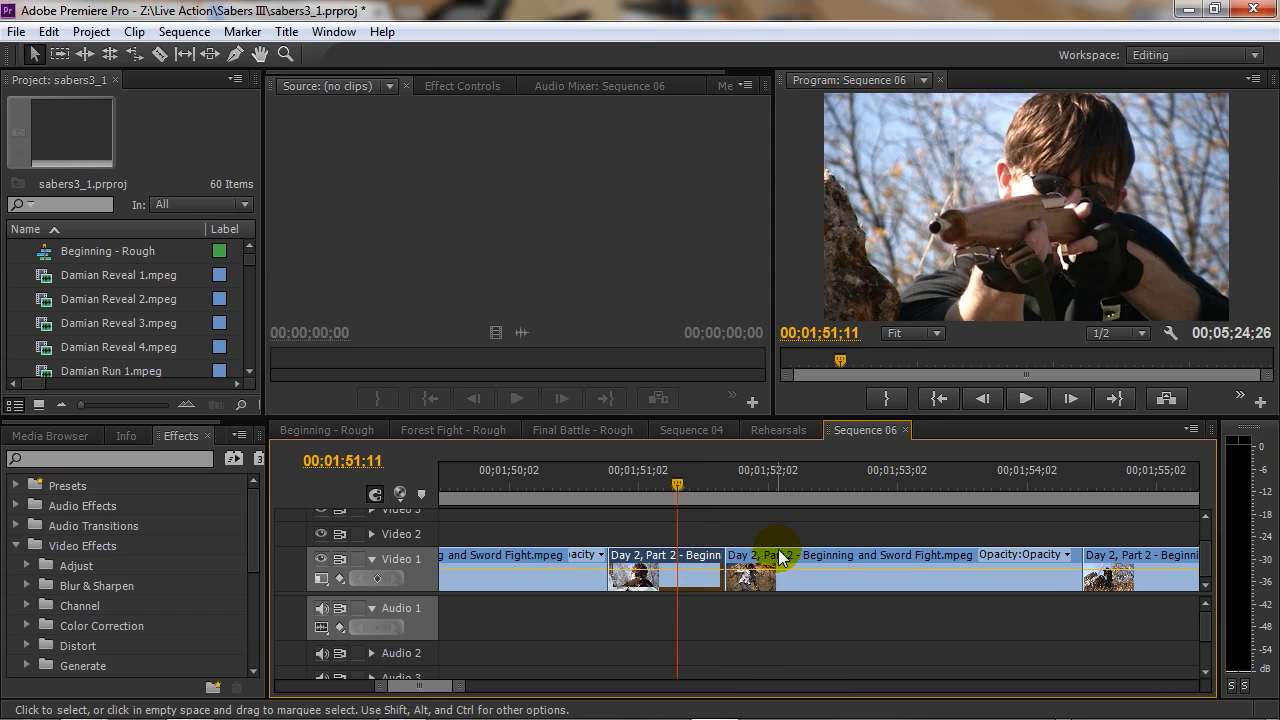
mouse_move(780, 556)
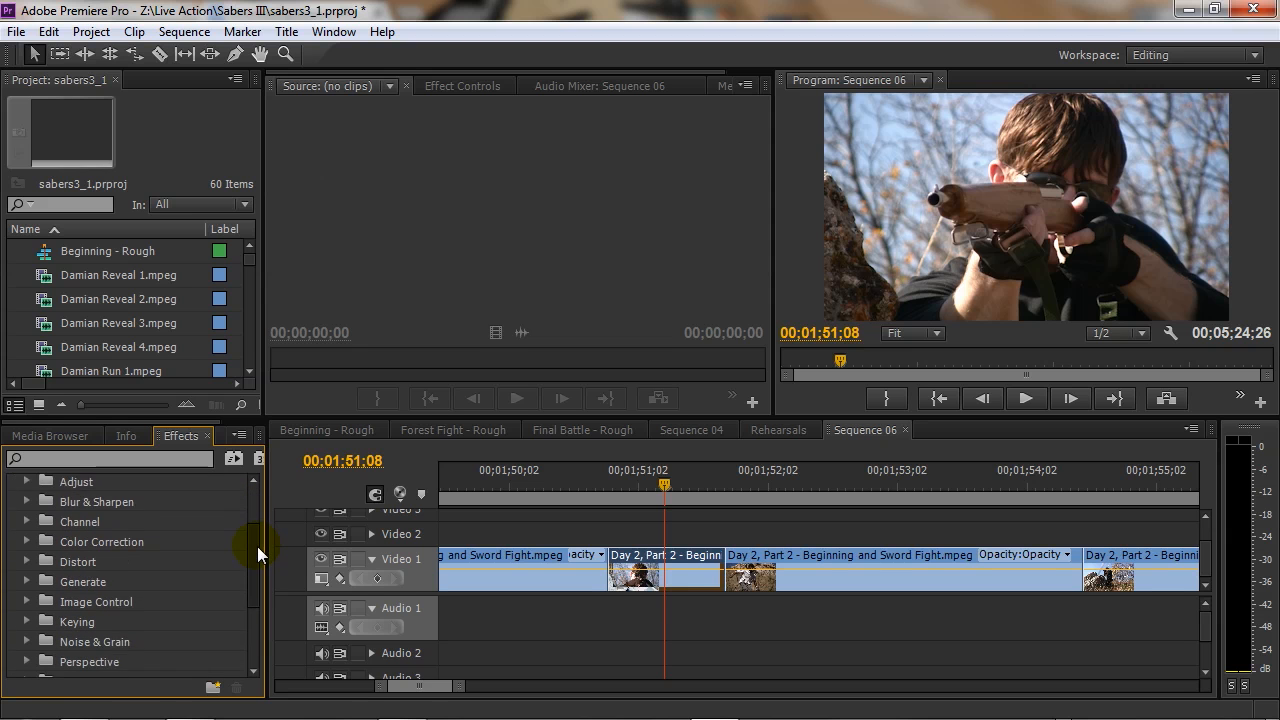
Apply Gaussian Blur from Video Effects > Blur & Sharpen to the short clip on Video 1
scroll("down", 3)
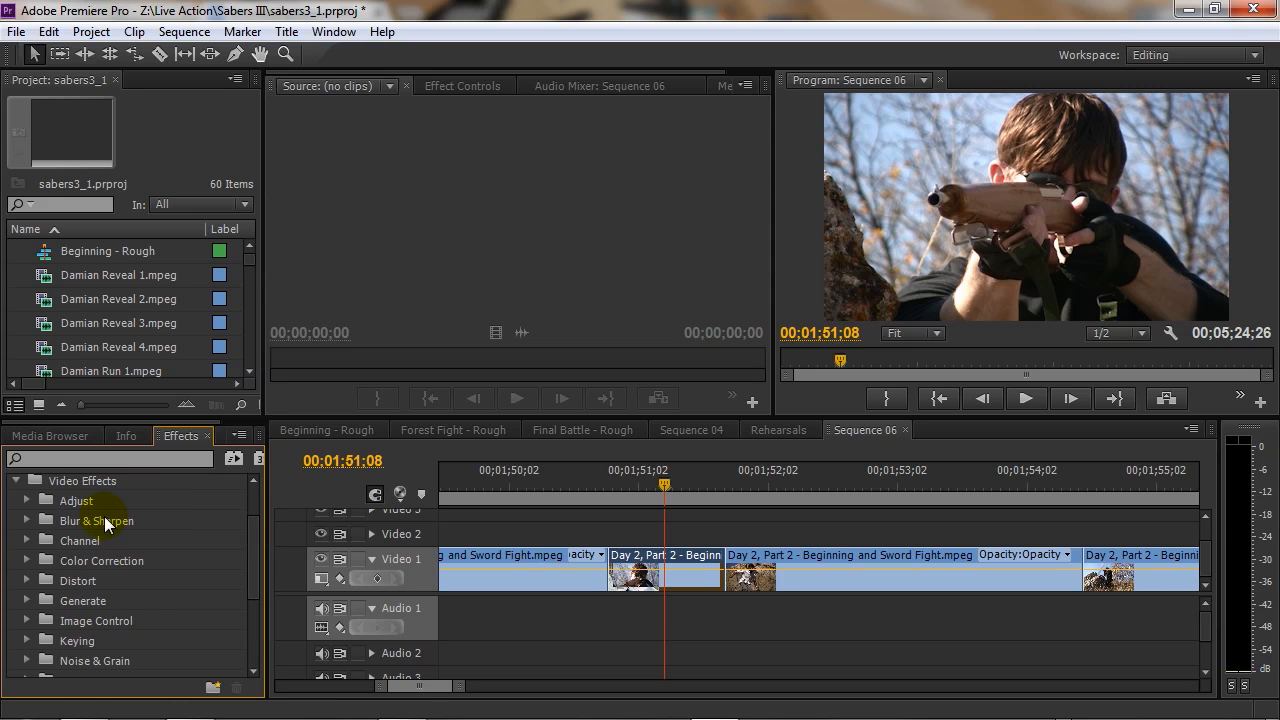
left_click(28, 520)
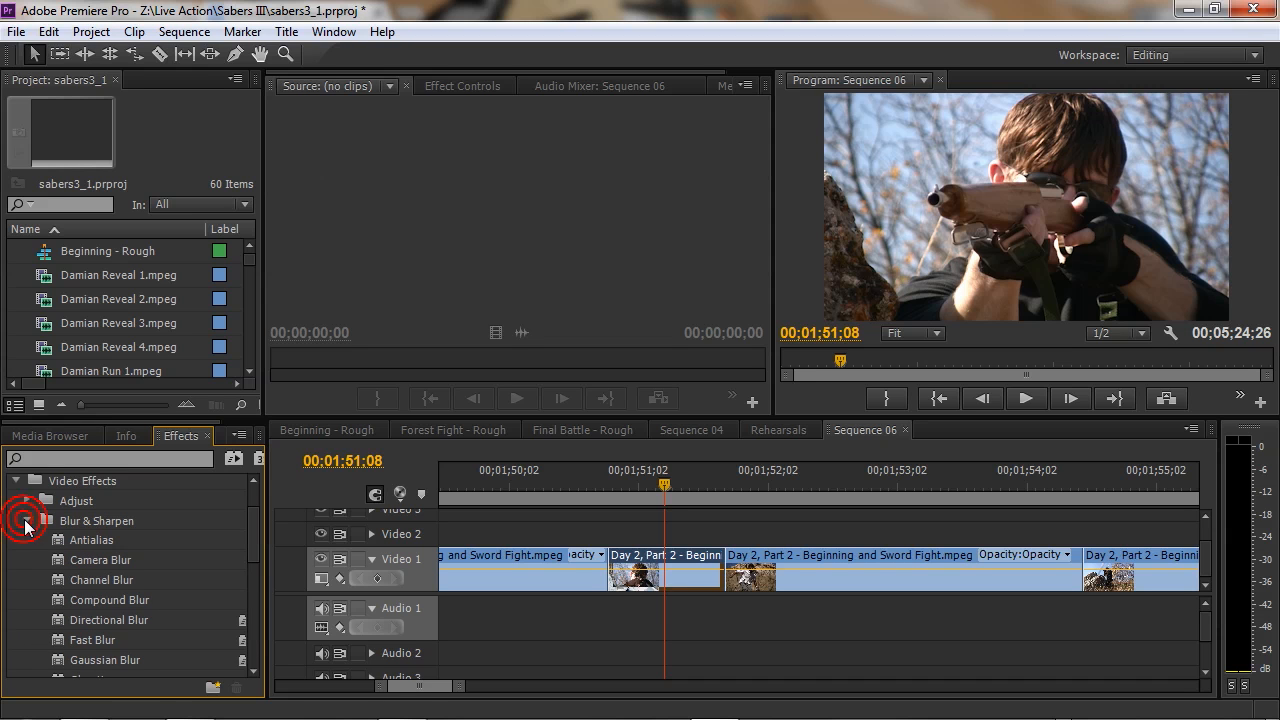
scroll("down", 3)
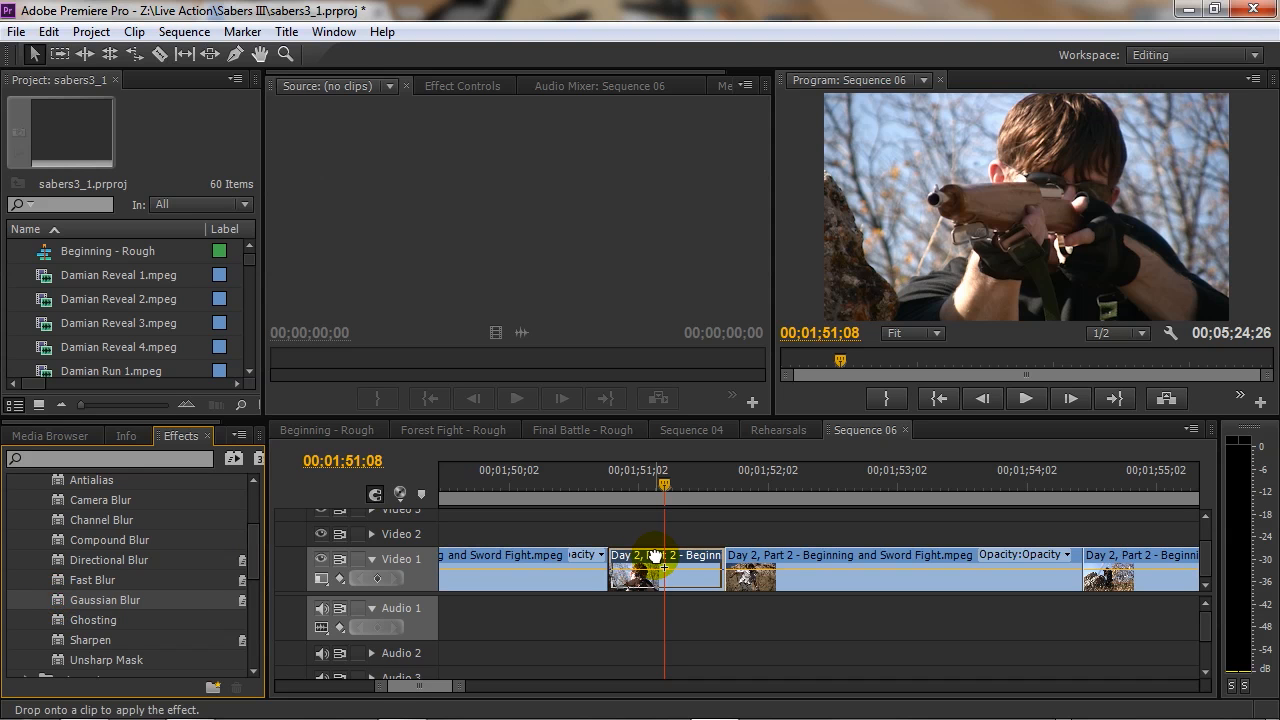
left_click(660, 564)
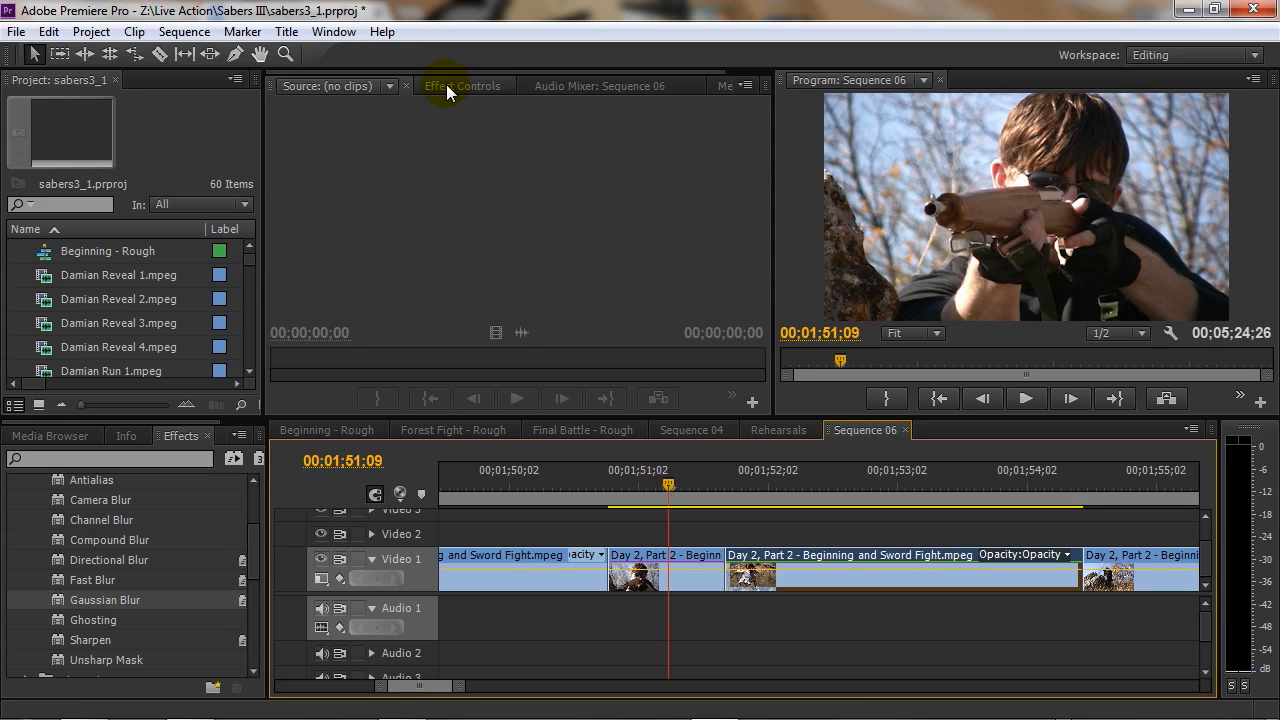
Show Effect Controls for the blurred Day 2, Part 2 - Beginning.mpeg clip, blurriness still at zero
left_click(464, 86)
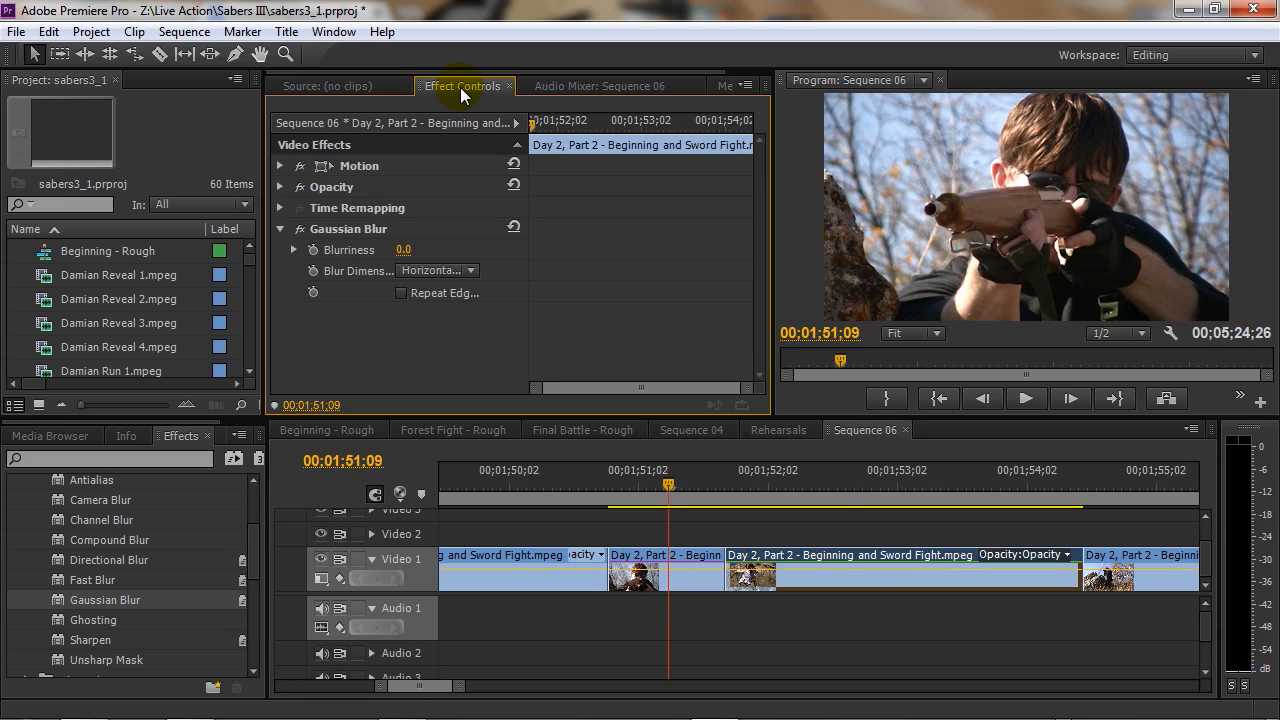
left_click(750, 488)
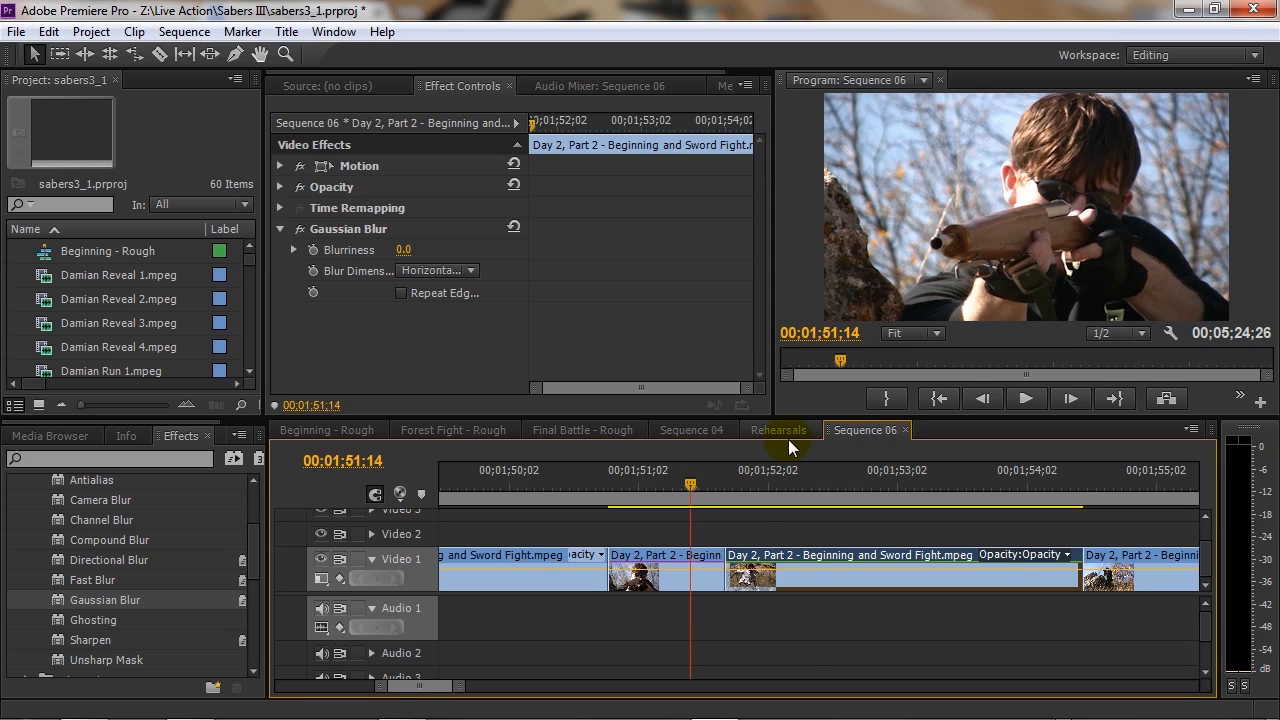
left_click(812, 472)
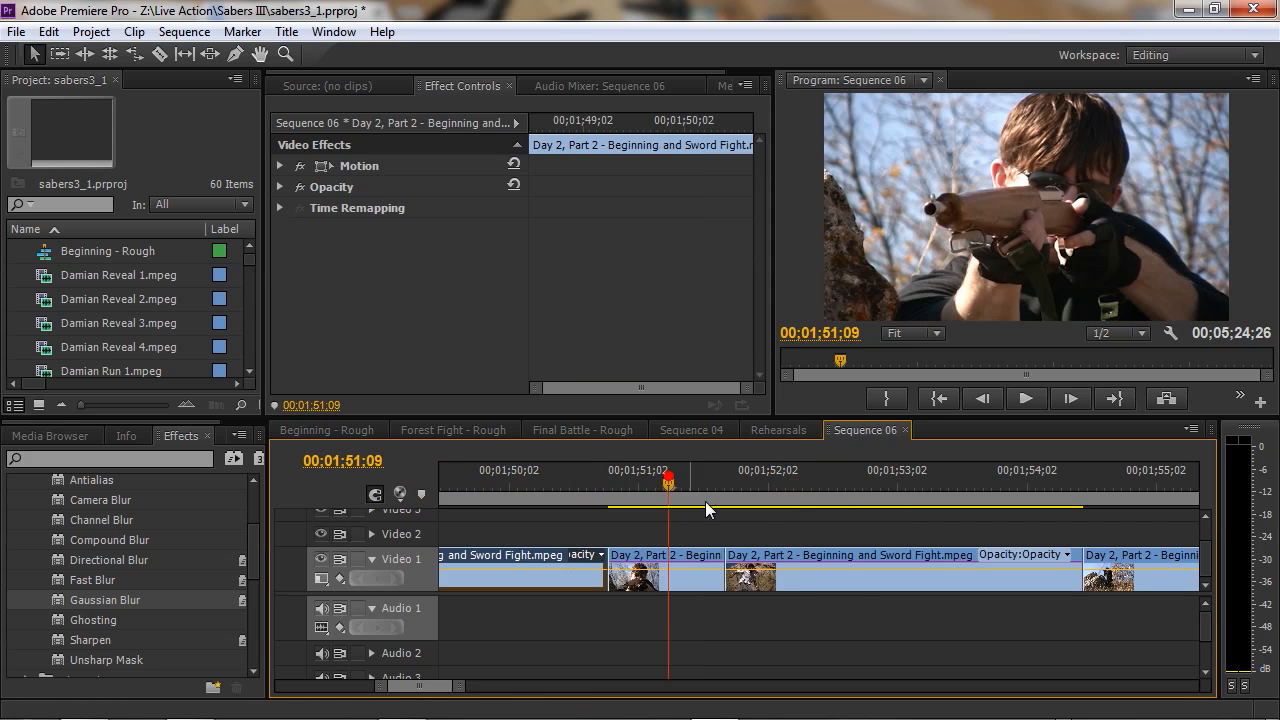
left_click(668, 576)
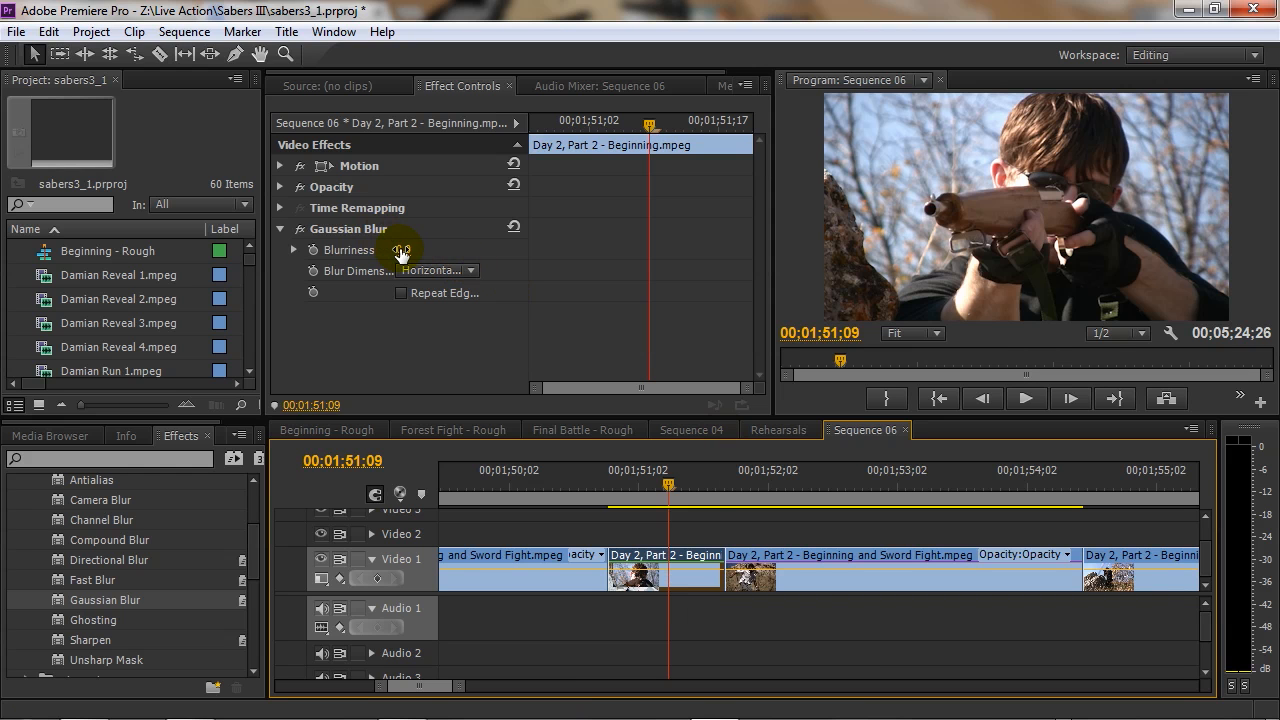
Set Blurriness to 83.0, previewing vertical-only blur before returning Blur Dimensions to both
left_click(460, 270)
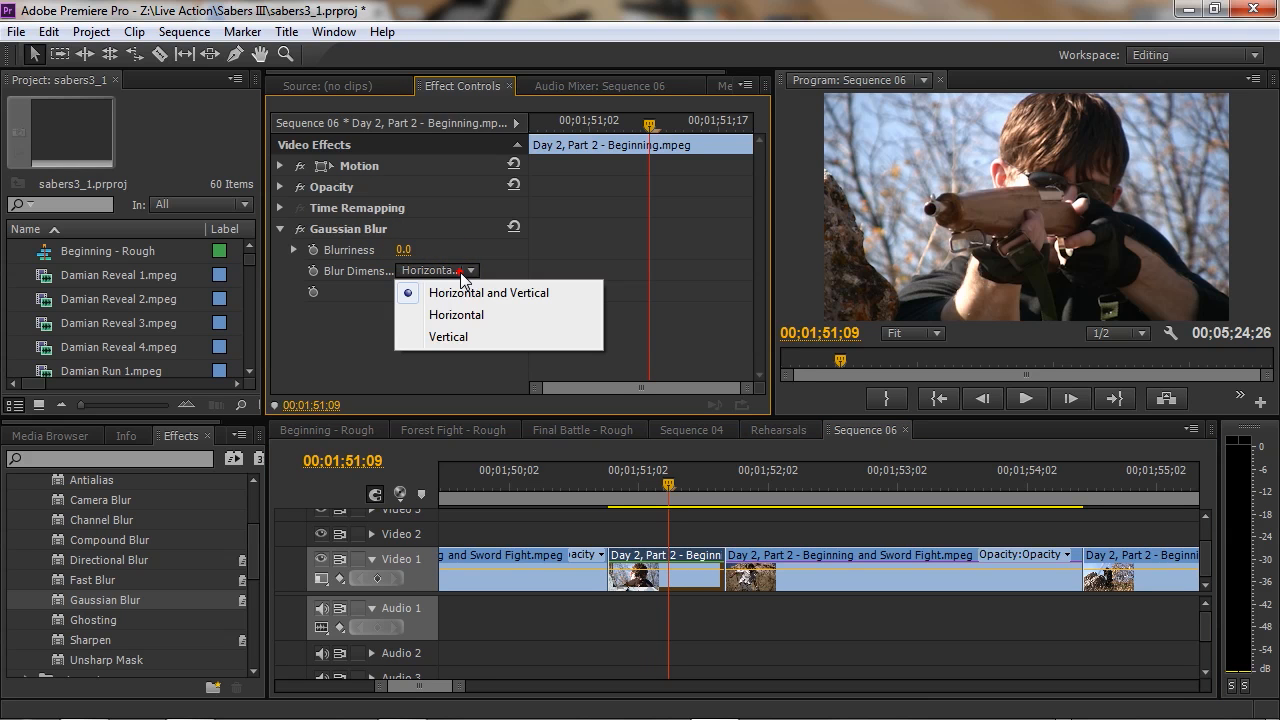
left_click(456, 314)
type("50")
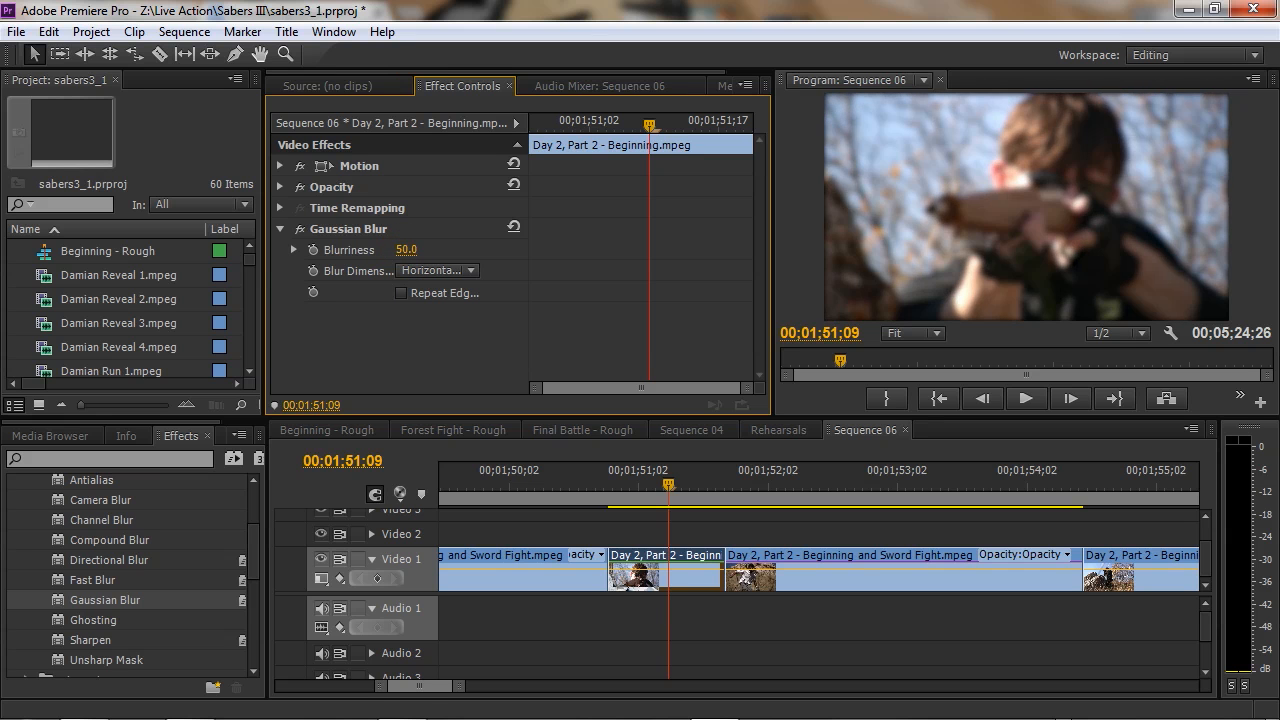
left_click_drag(406, 248, 432, 248)
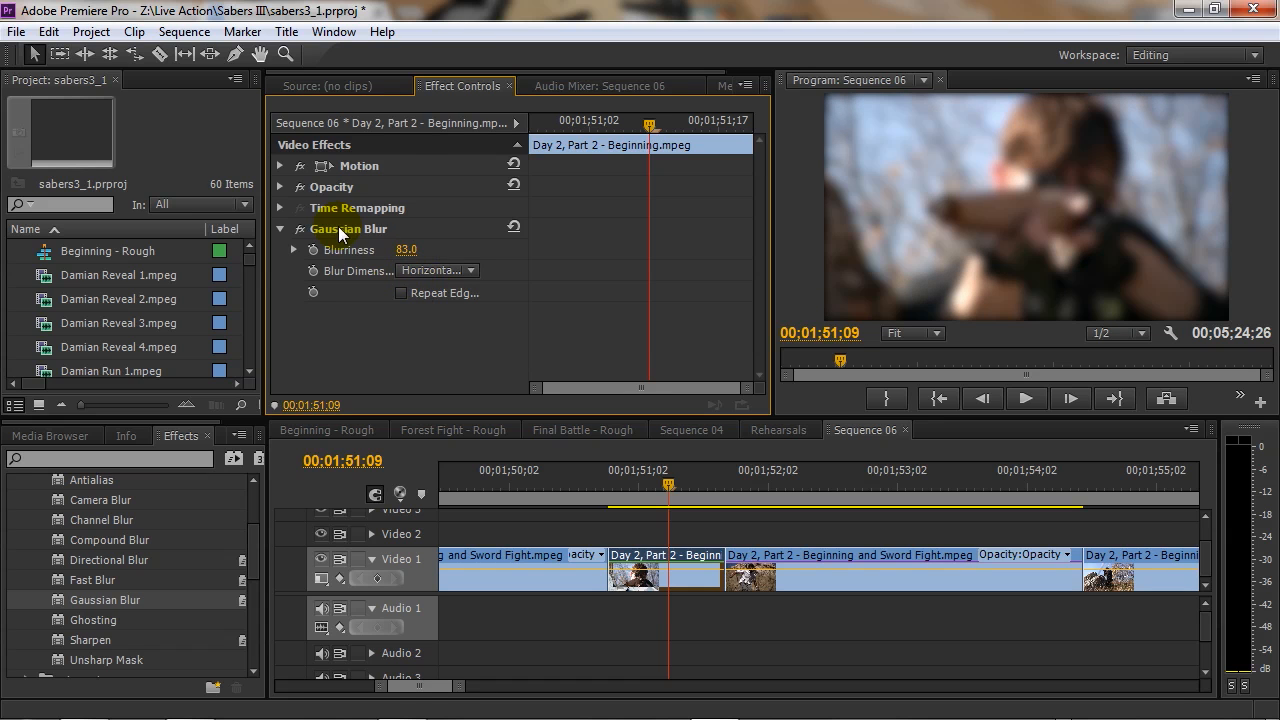
left_click(464, 270)
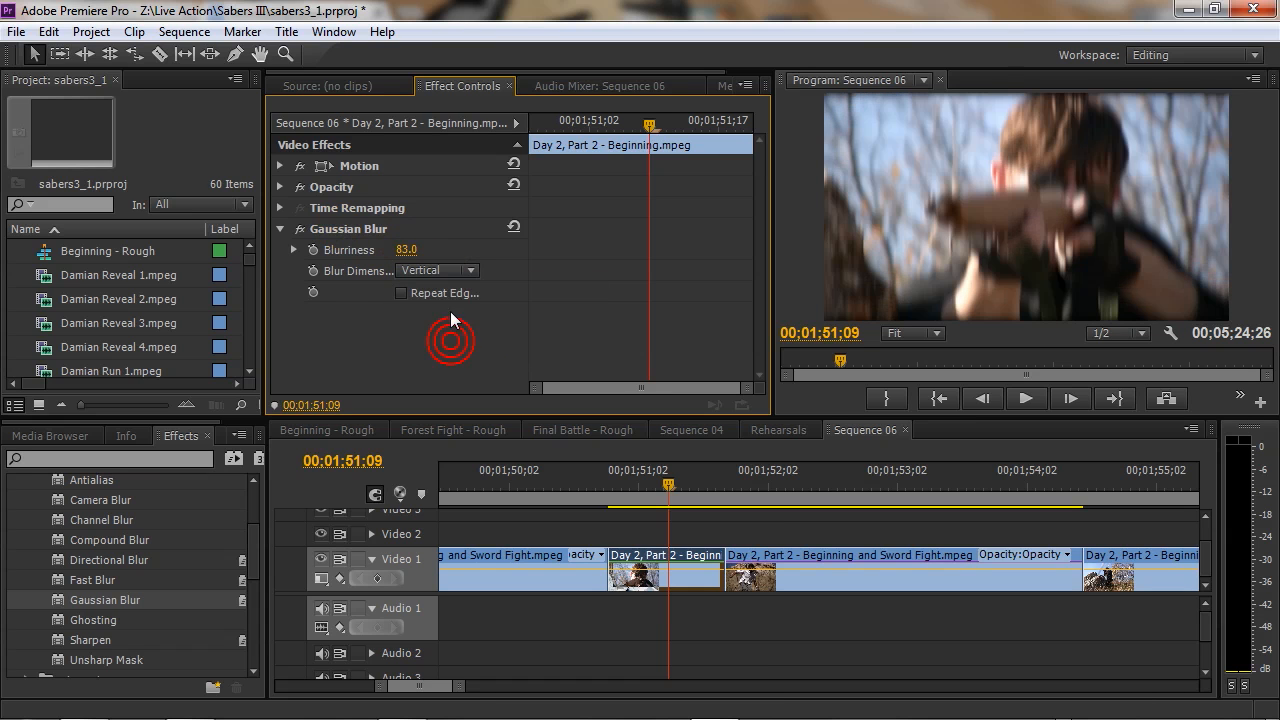
left_click(464, 270)
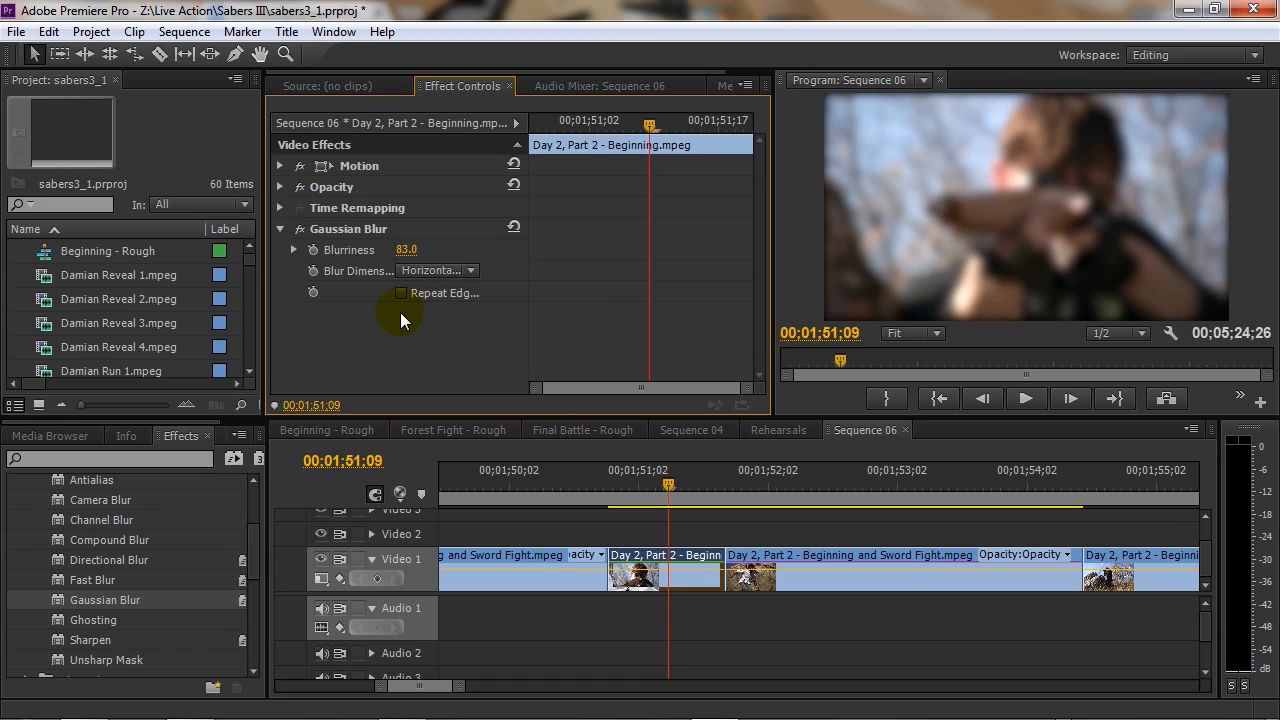
Enable Repeat Edge Pixels so the blurred clip's borders stay filled
left_click(400, 292)
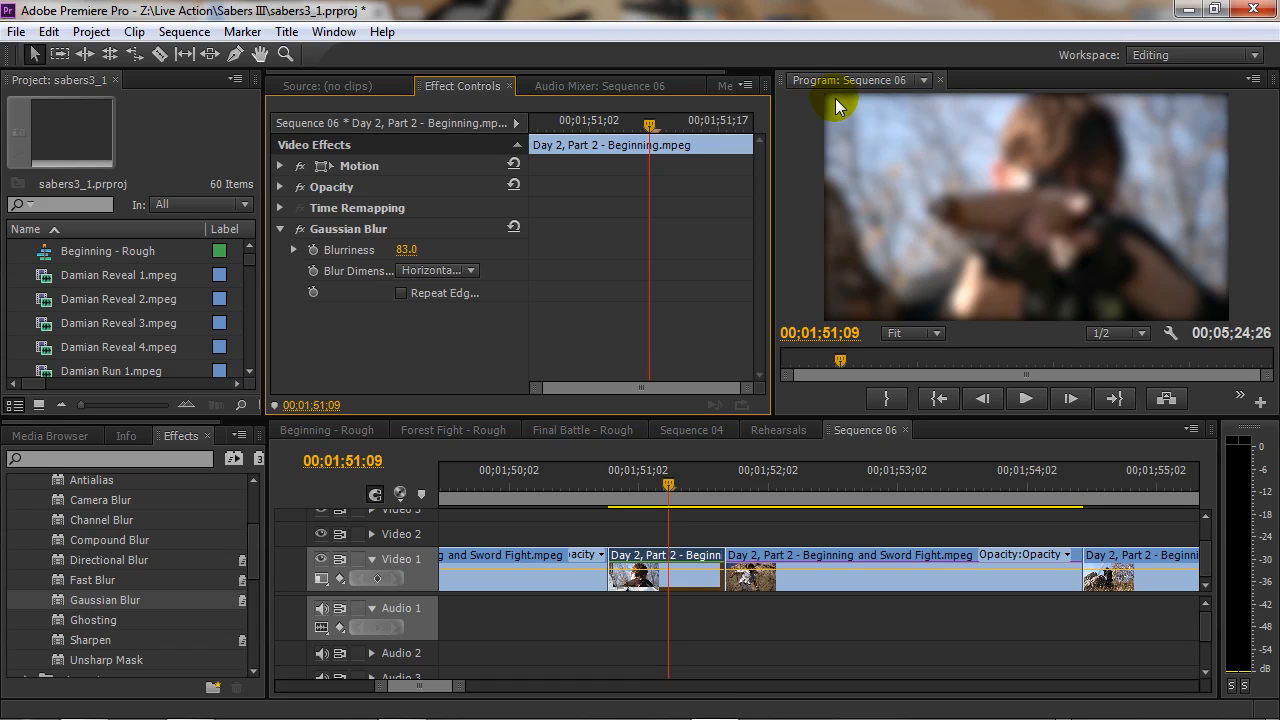
mouse_move(490, 358)
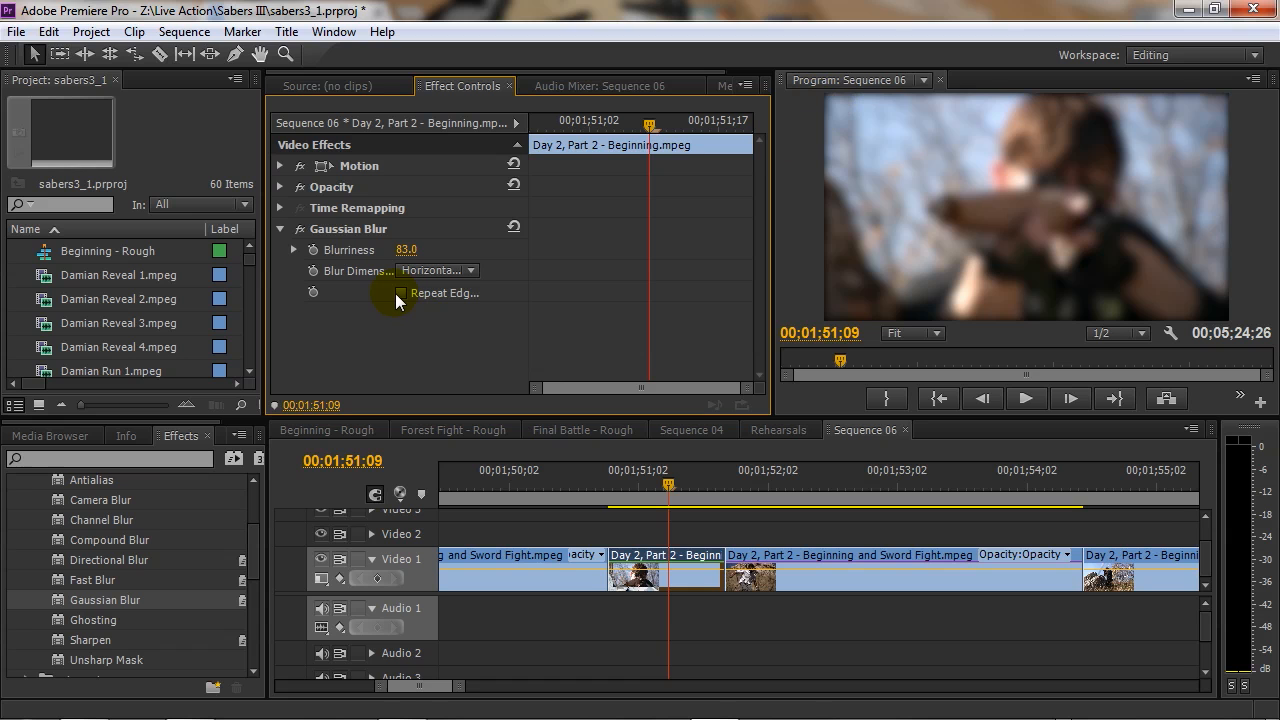
left_click(404, 292)
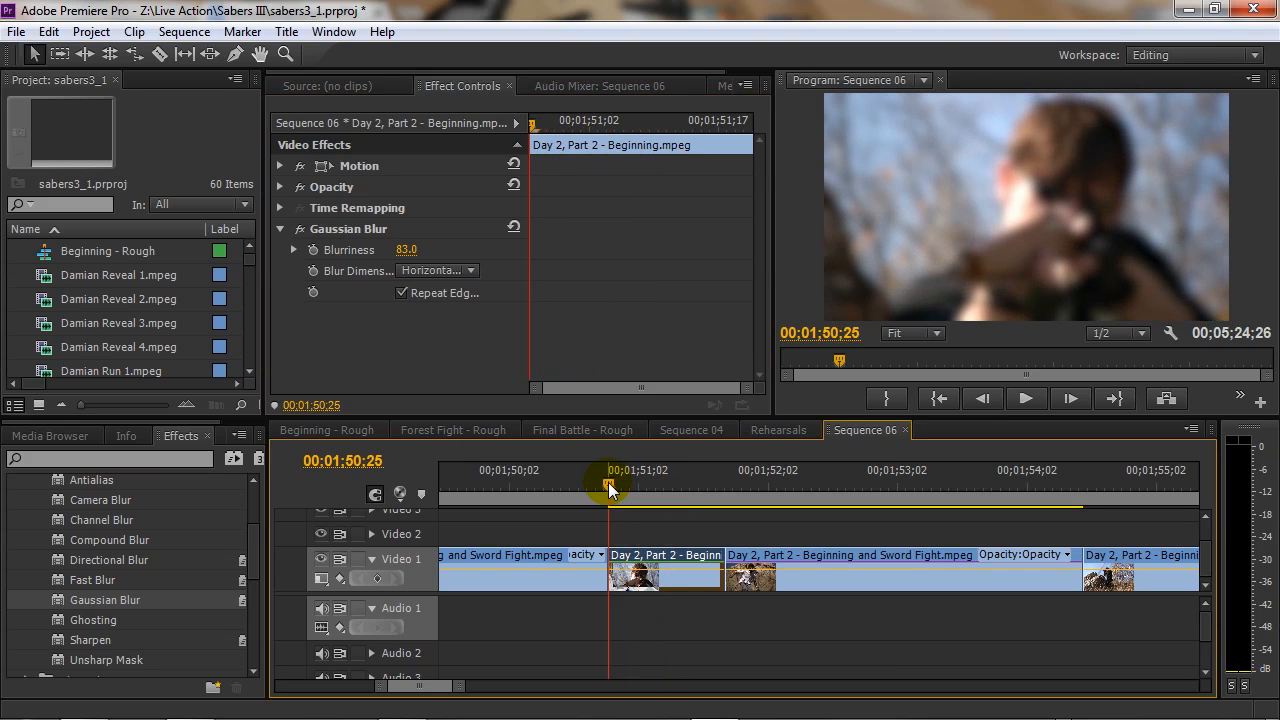
mouse_move(616, 496)
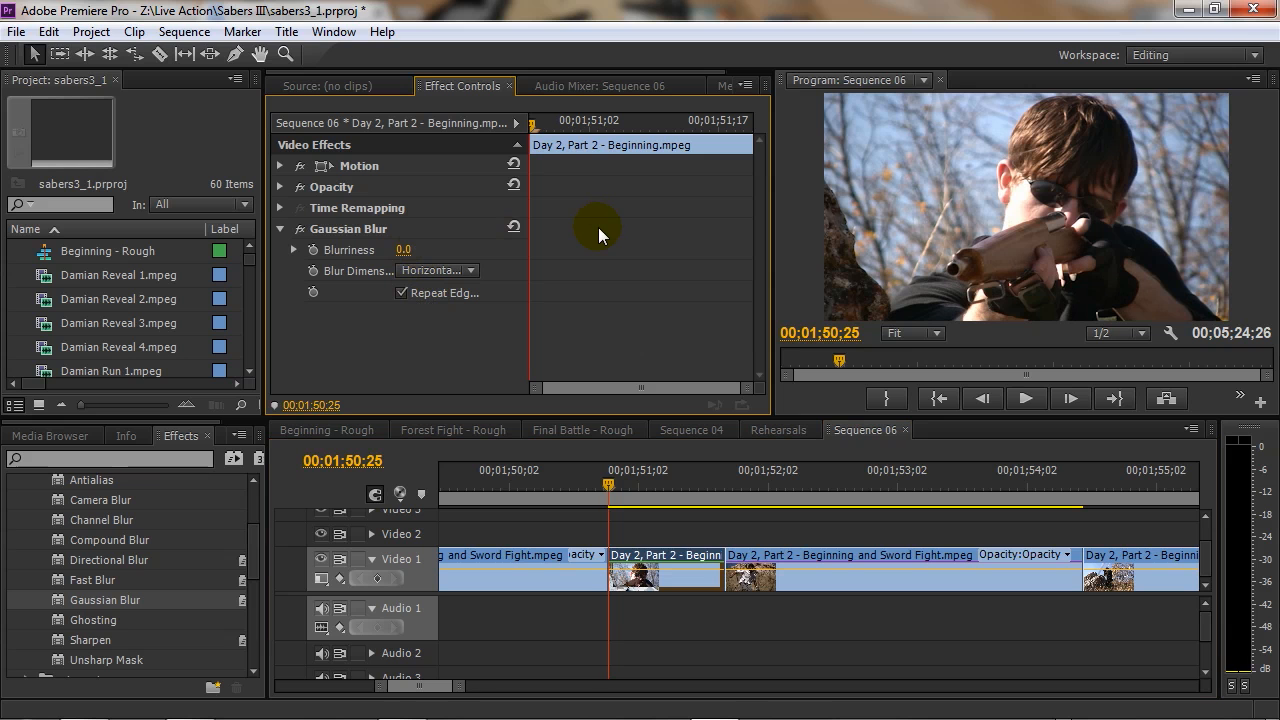
mouse_move(464, 224)
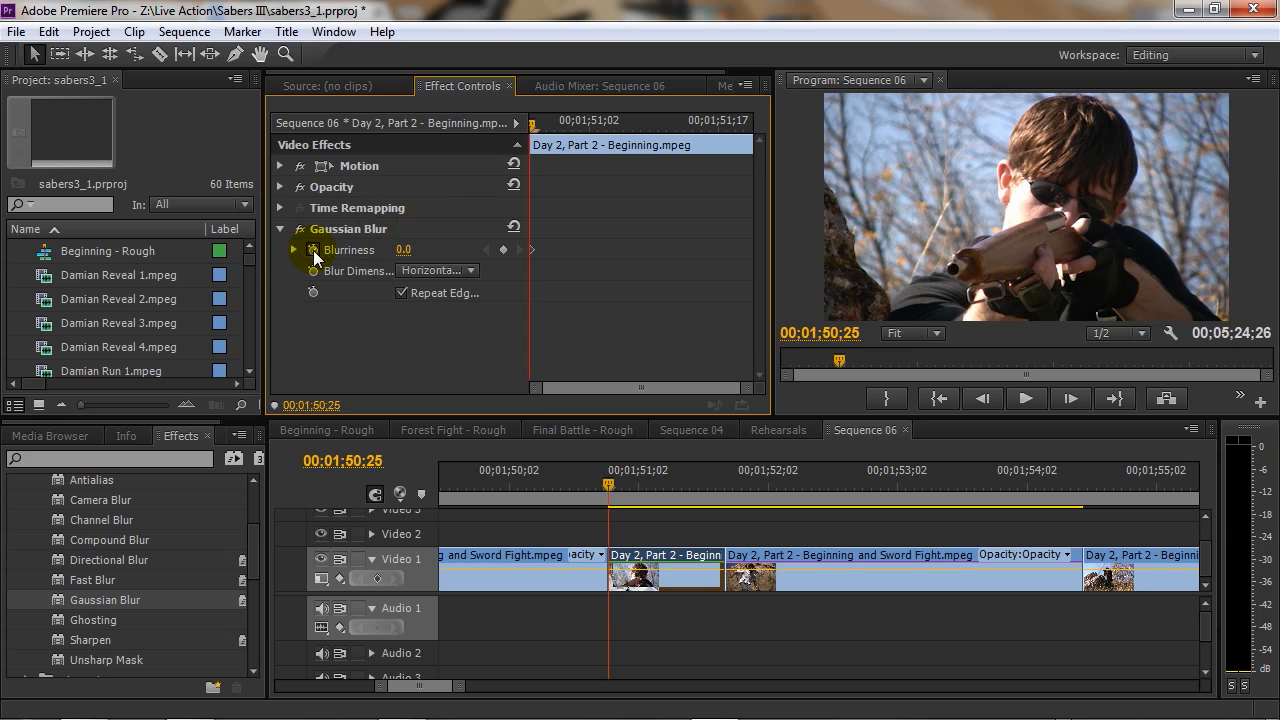
Keyframe Blurriness from 0 to 120 across the clip and scrub back to preview the ramp
left_click(656, 496)
type("130")
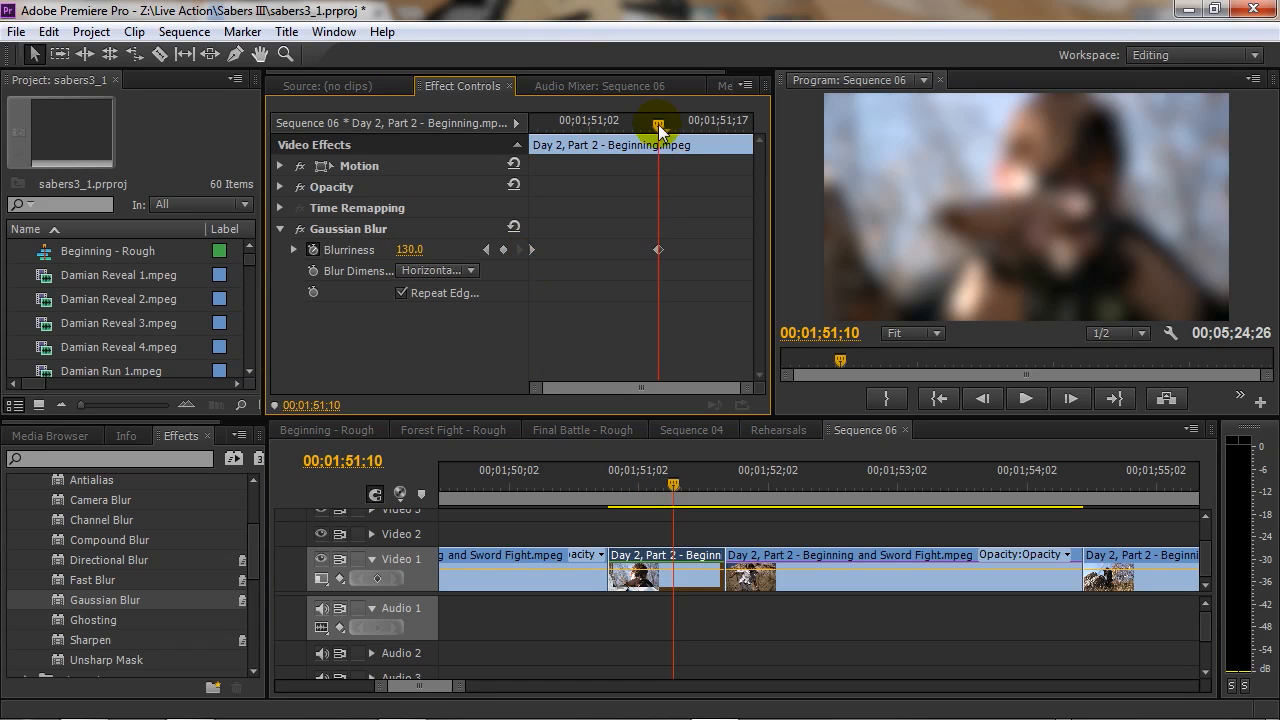
left_click_drag(658, 120, 564, 120)
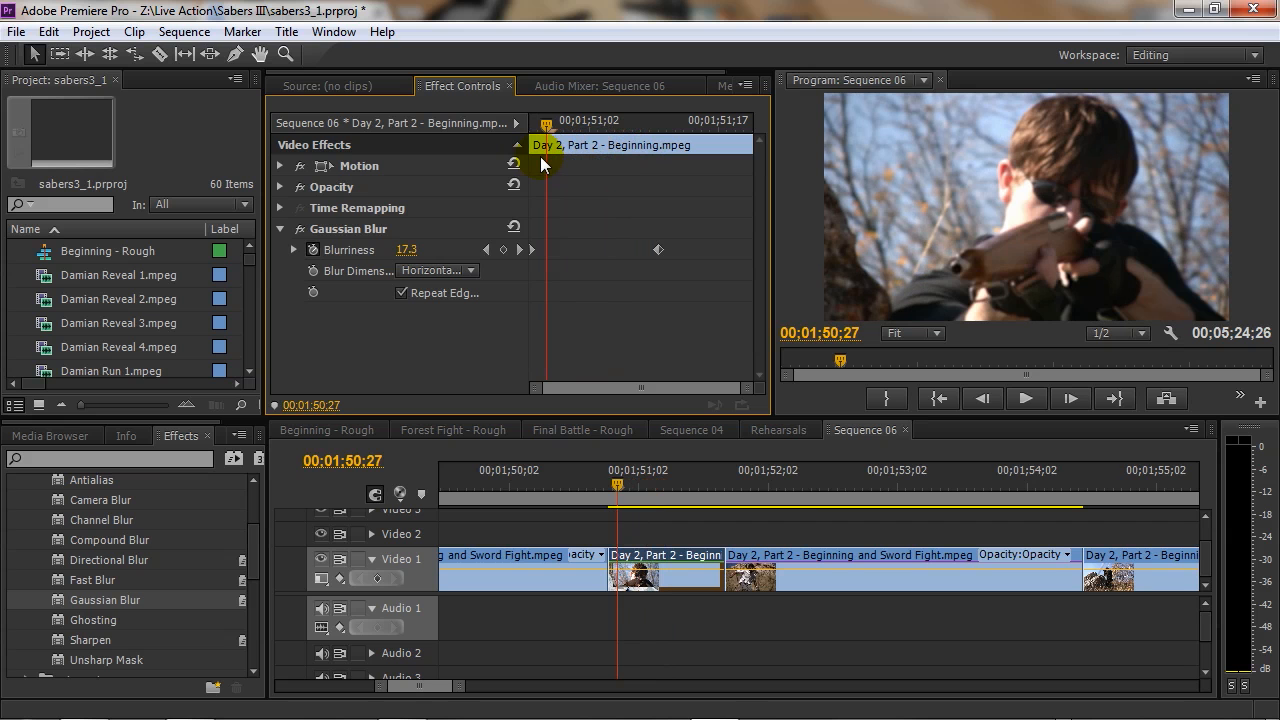
left_click(528, 584)
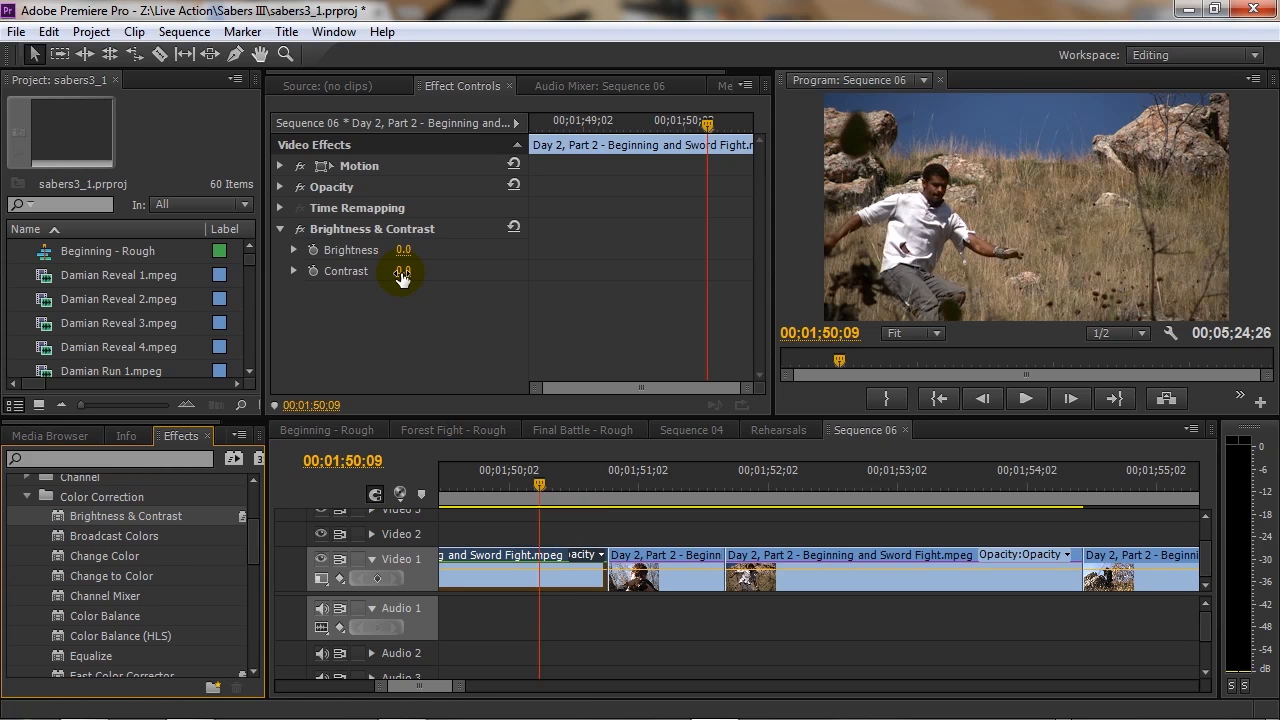
Set the sword fight clip's Brightness & Contrast to Brightness 65.0 and Contrast 28.0
left_click_drag(404, 250, 420, 250)
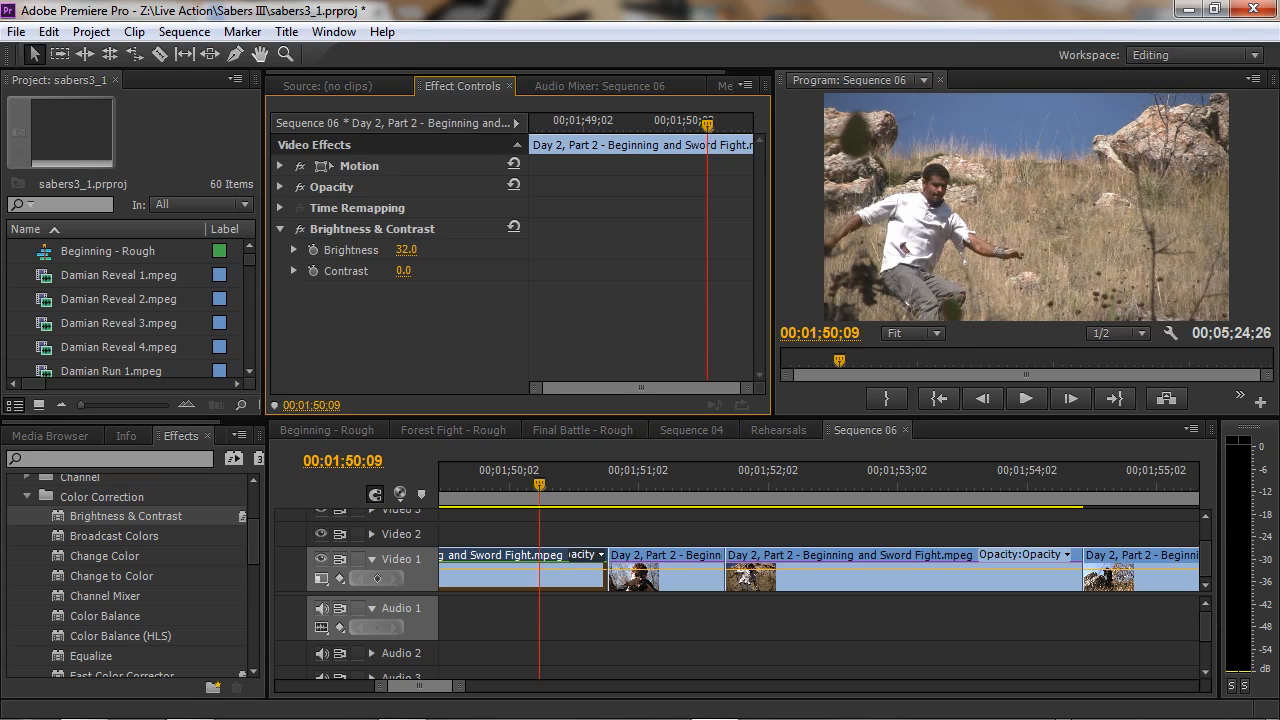
left_click_drag(406, 248, 406, 248)
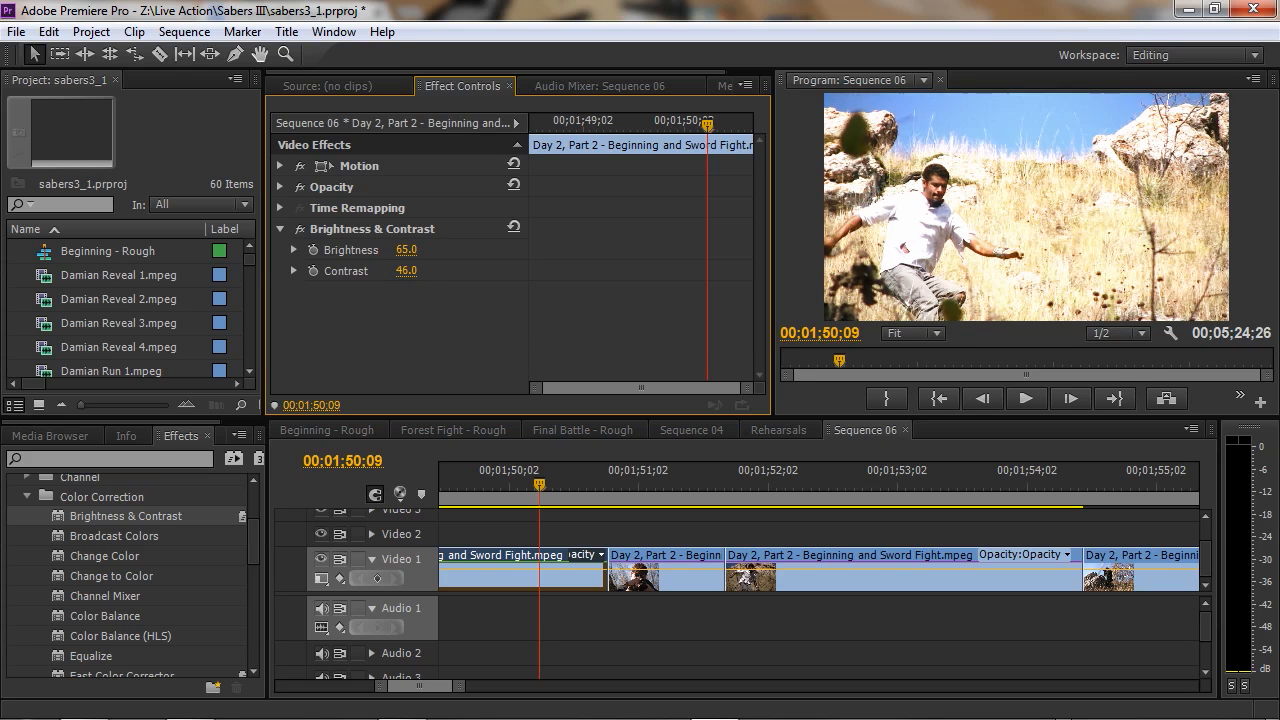
left_click_drag(406, 270, 420, 272)
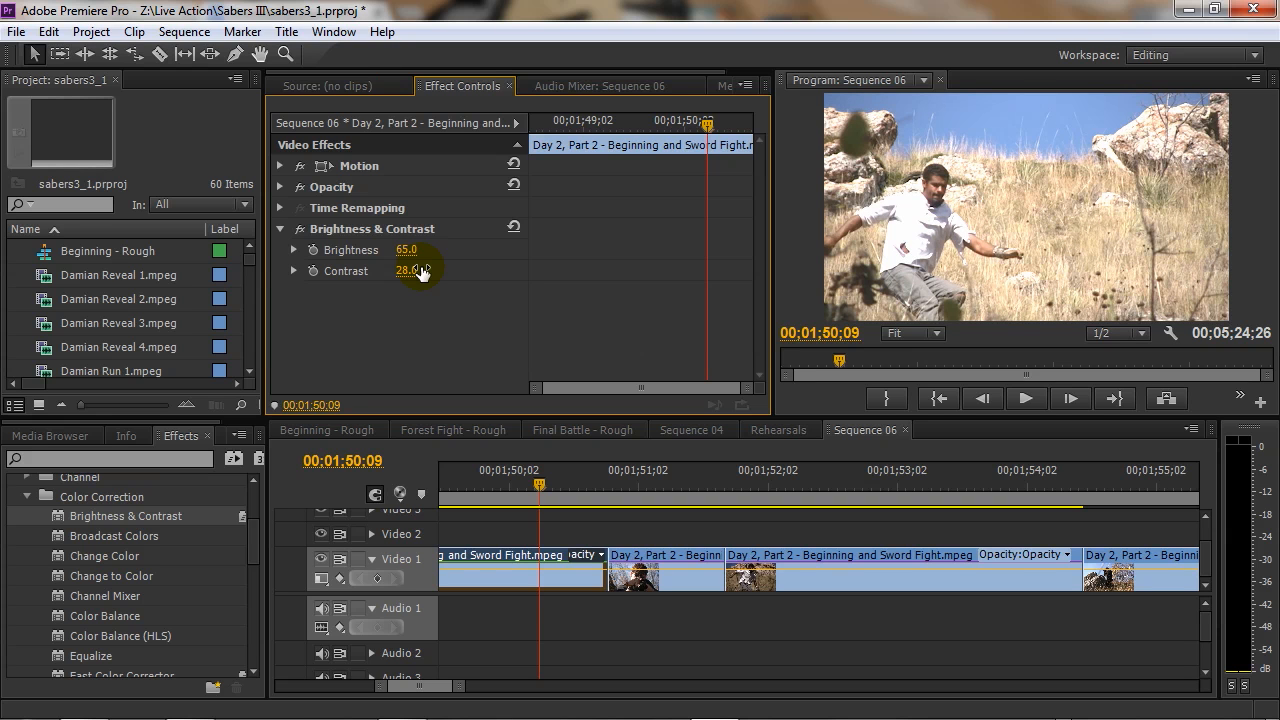
mouse_move(258, 530)
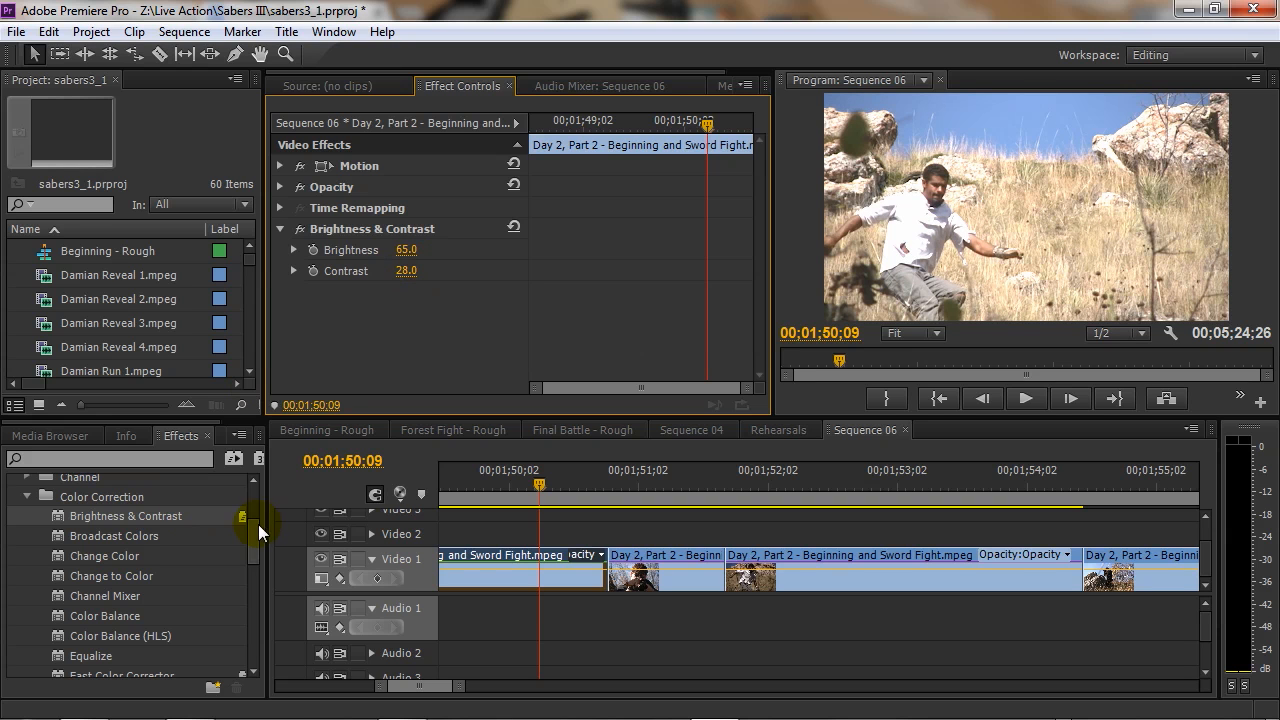
scroll("down", 3)
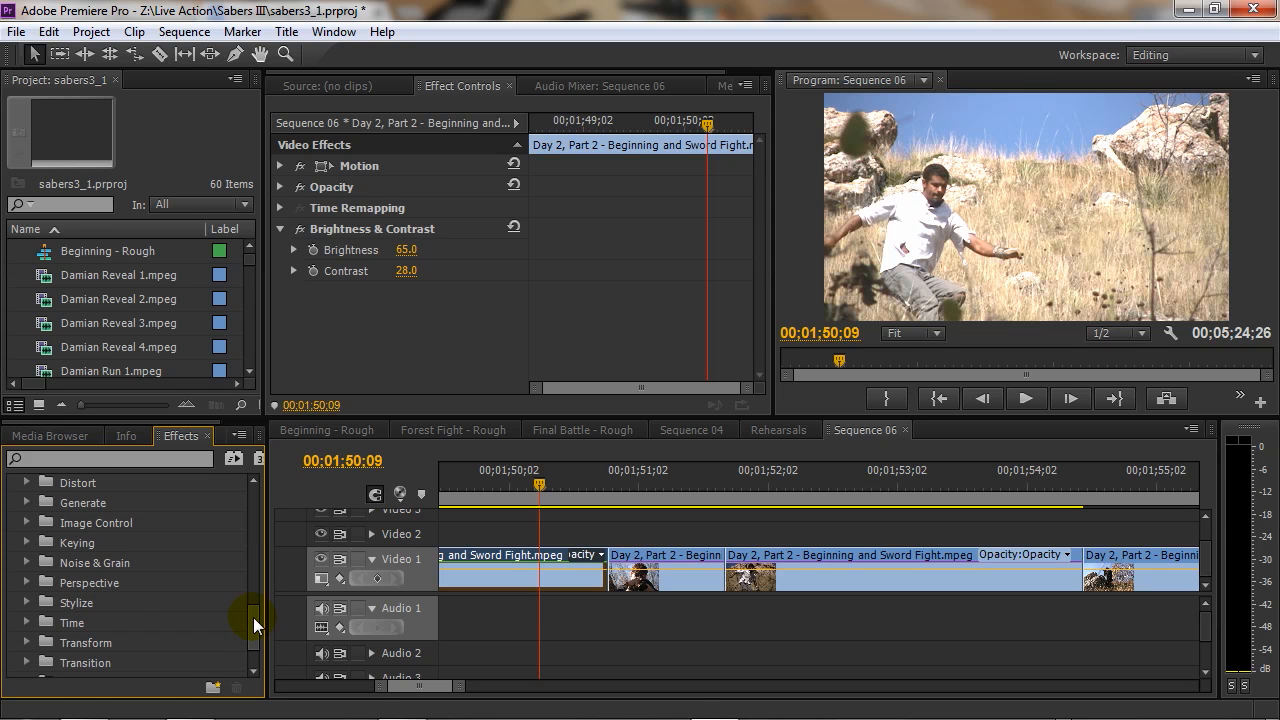
mouse_move(256, 628)
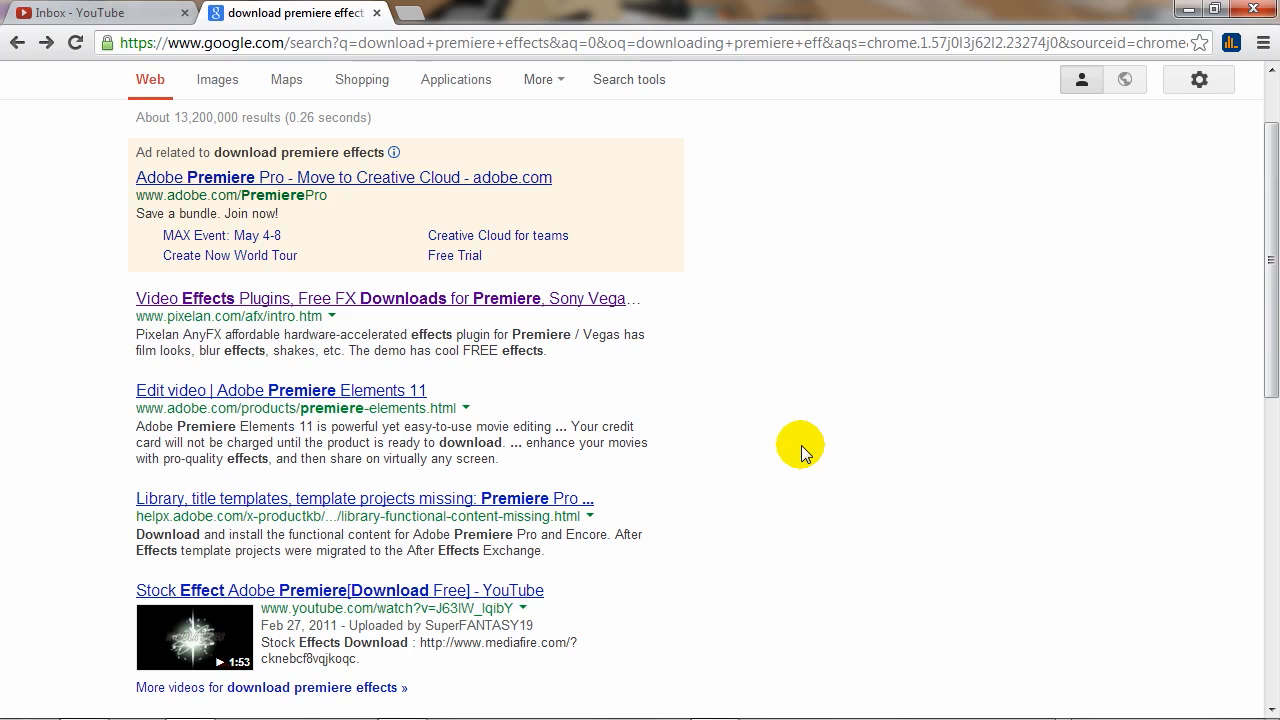
Scroll through the Google results for 'download premiere effects' in Chrome
scroll("down", 3)
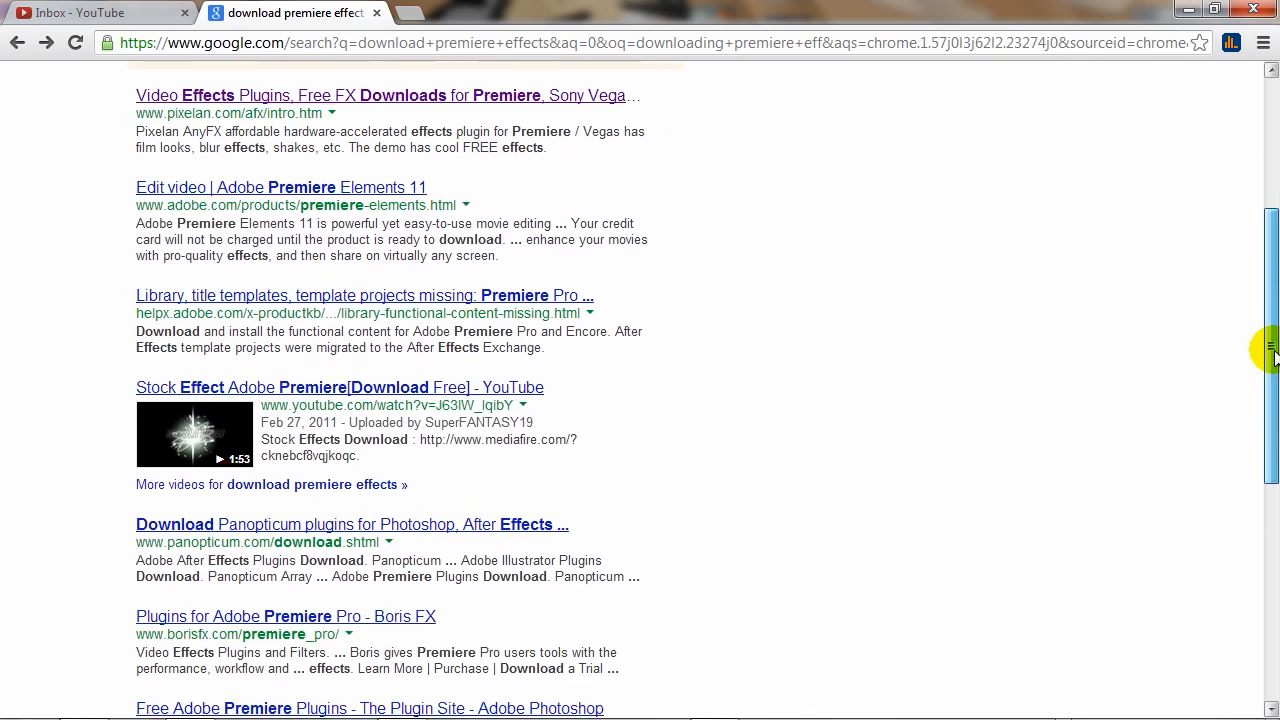
scroll("up", 3)
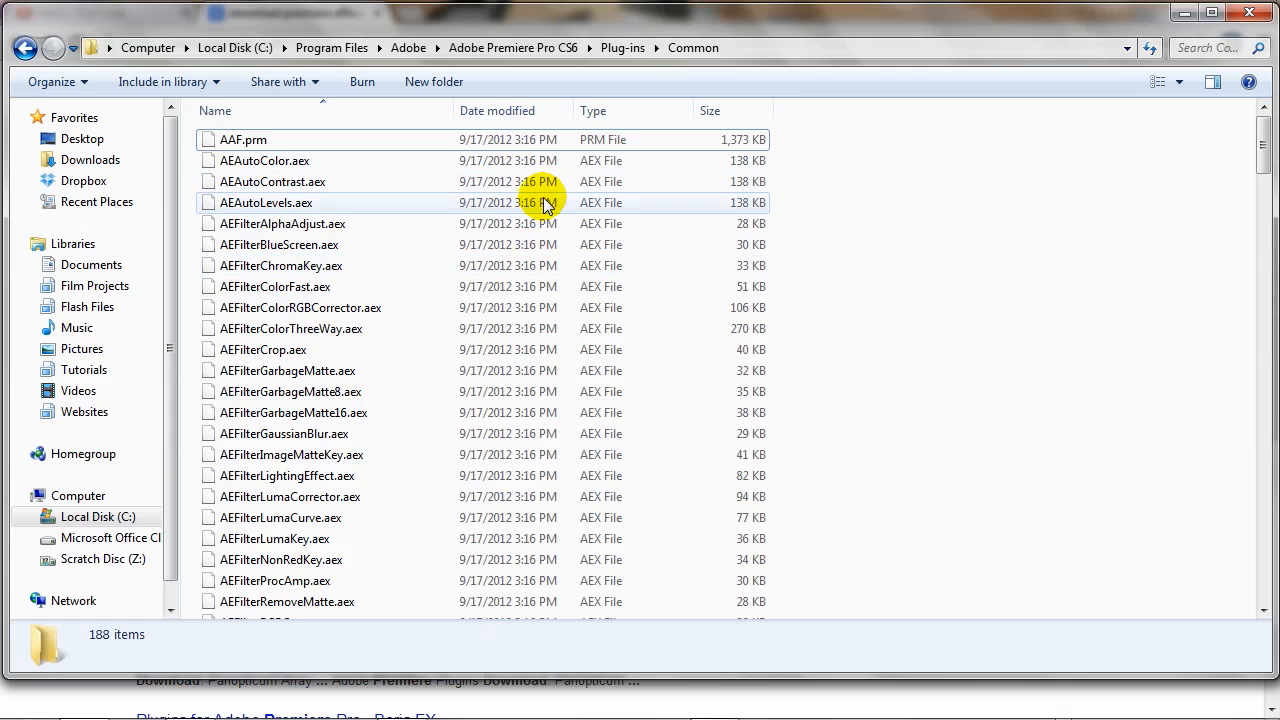
mouse_move(472, 72)
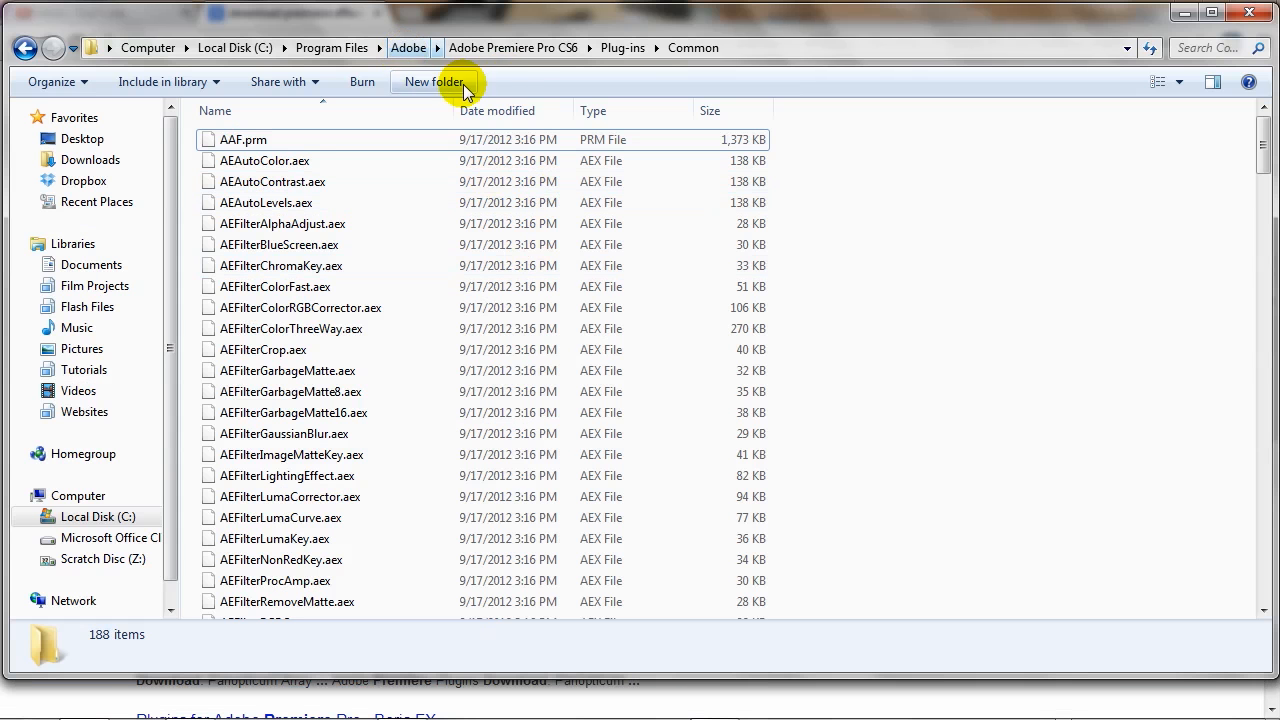
mouse_move(504, 48)
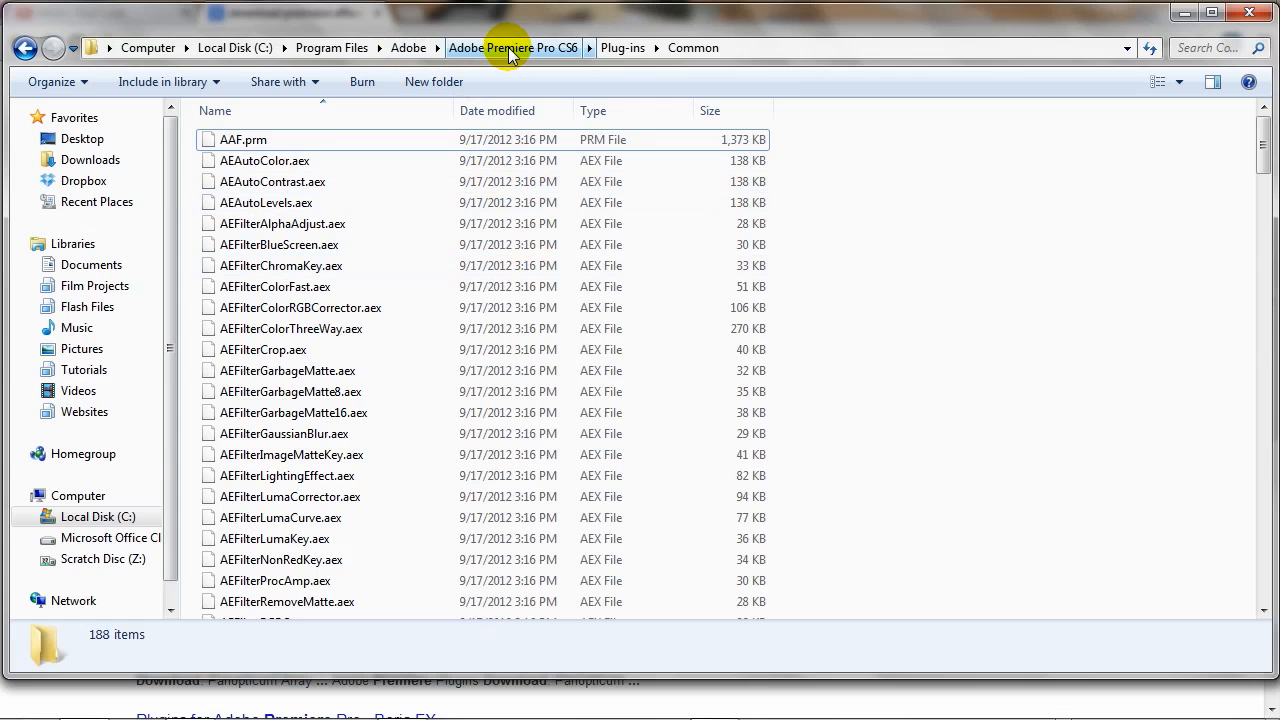
mouse_move(680, 64)
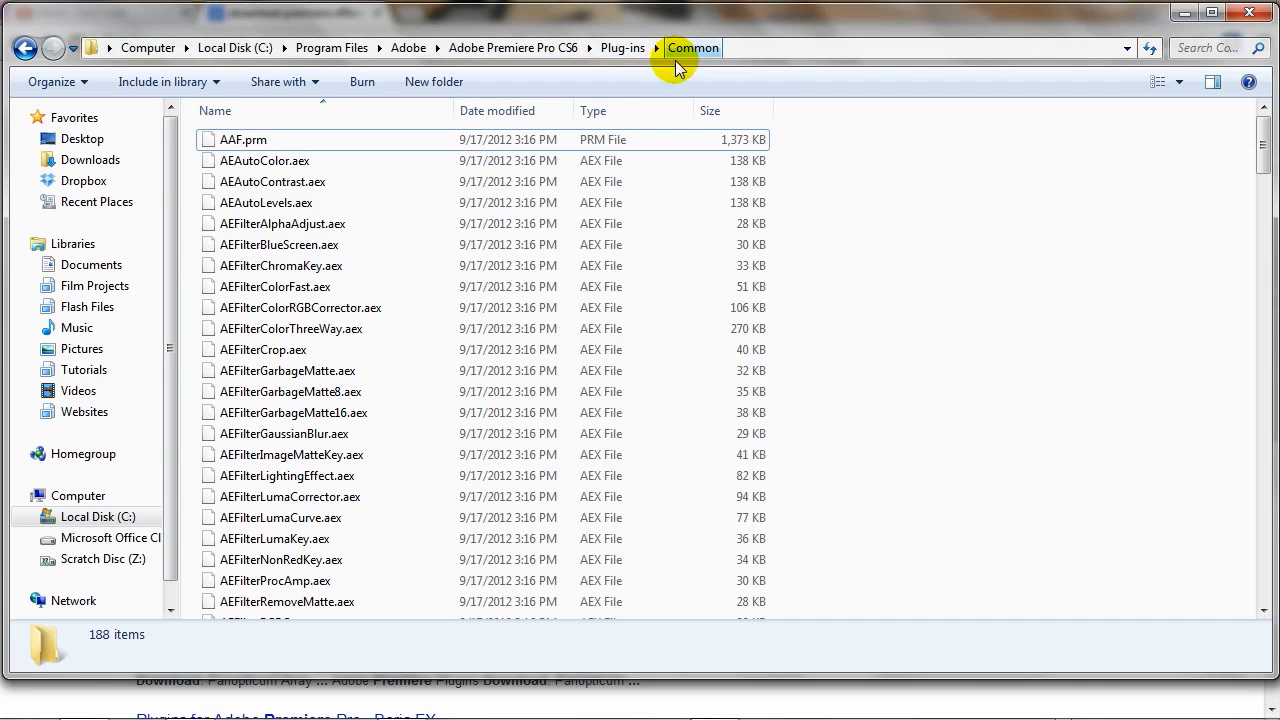
Scroll the Plug-ins\Common folder's 188 effect files down to the Importer entries
scroll("down", 3)
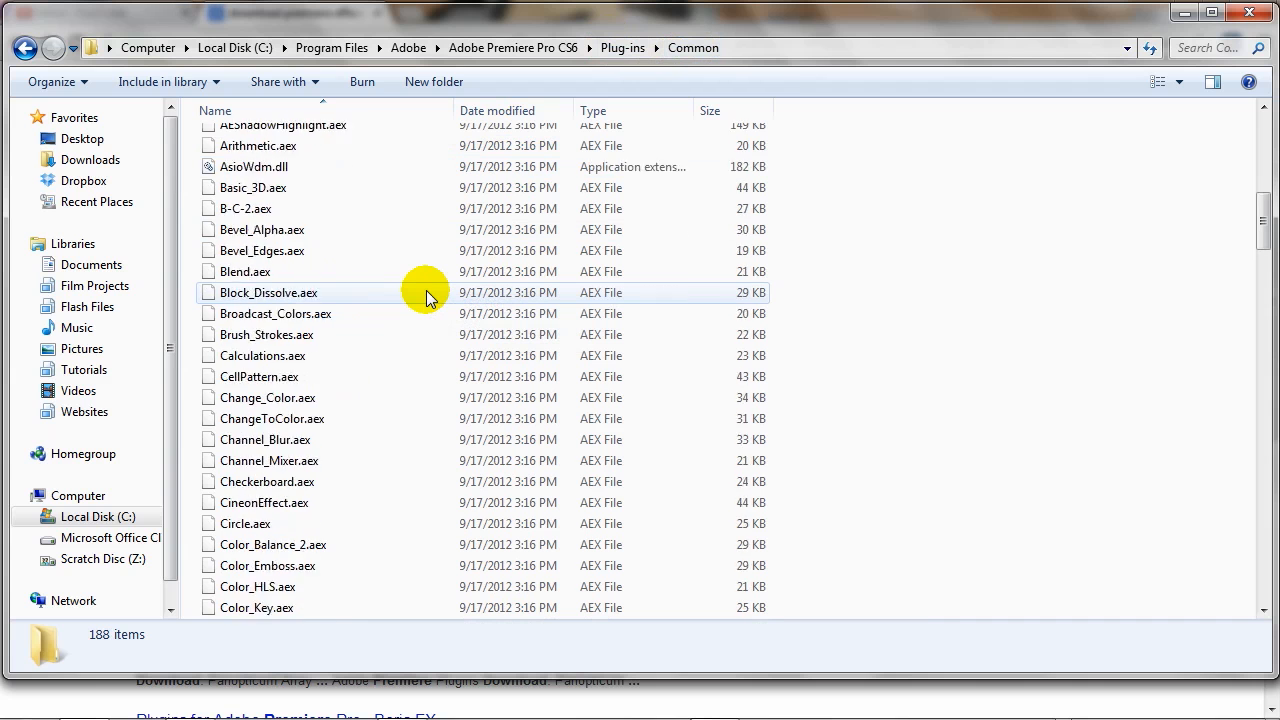
scroll("down", 3)
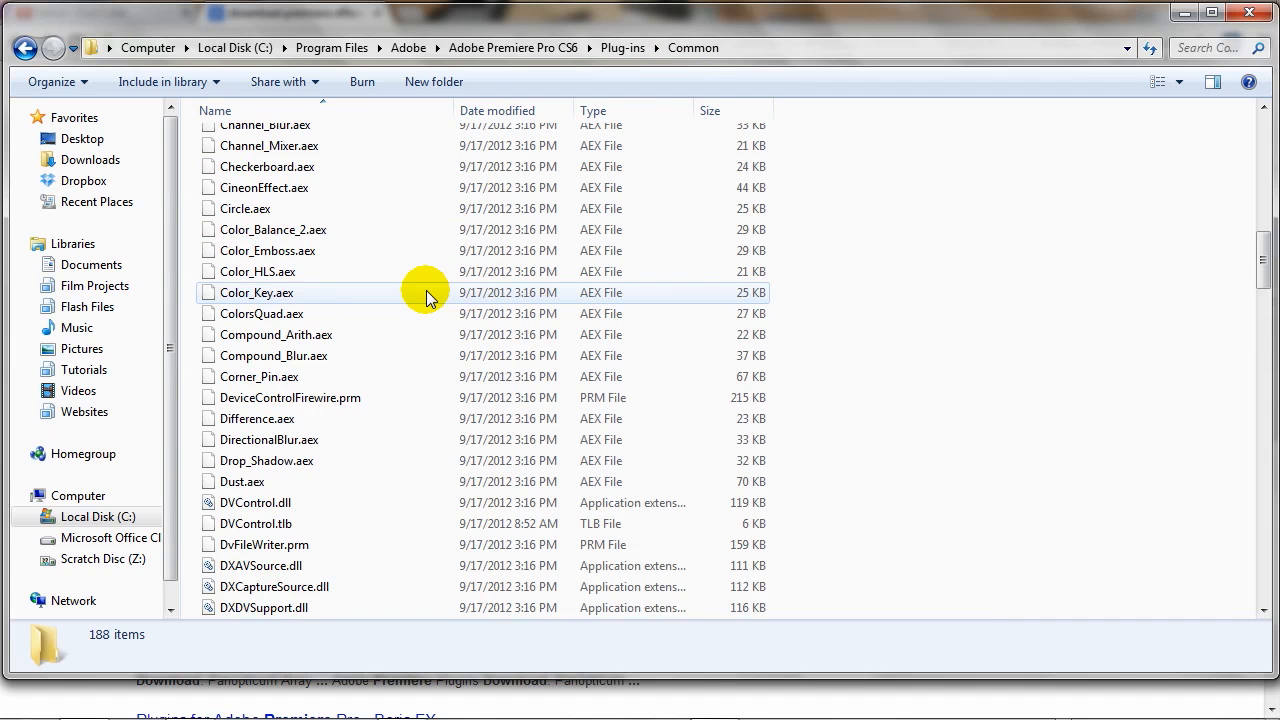
scroll("down", 3)
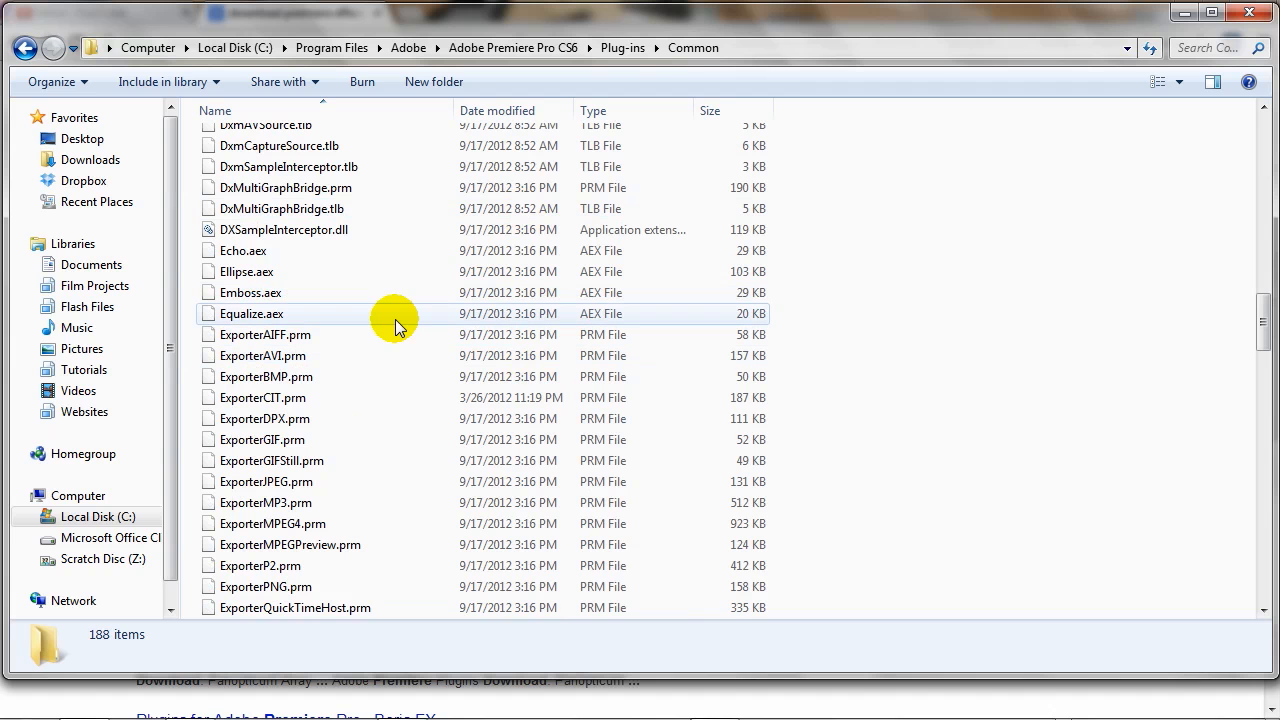
scroll("down", 3)
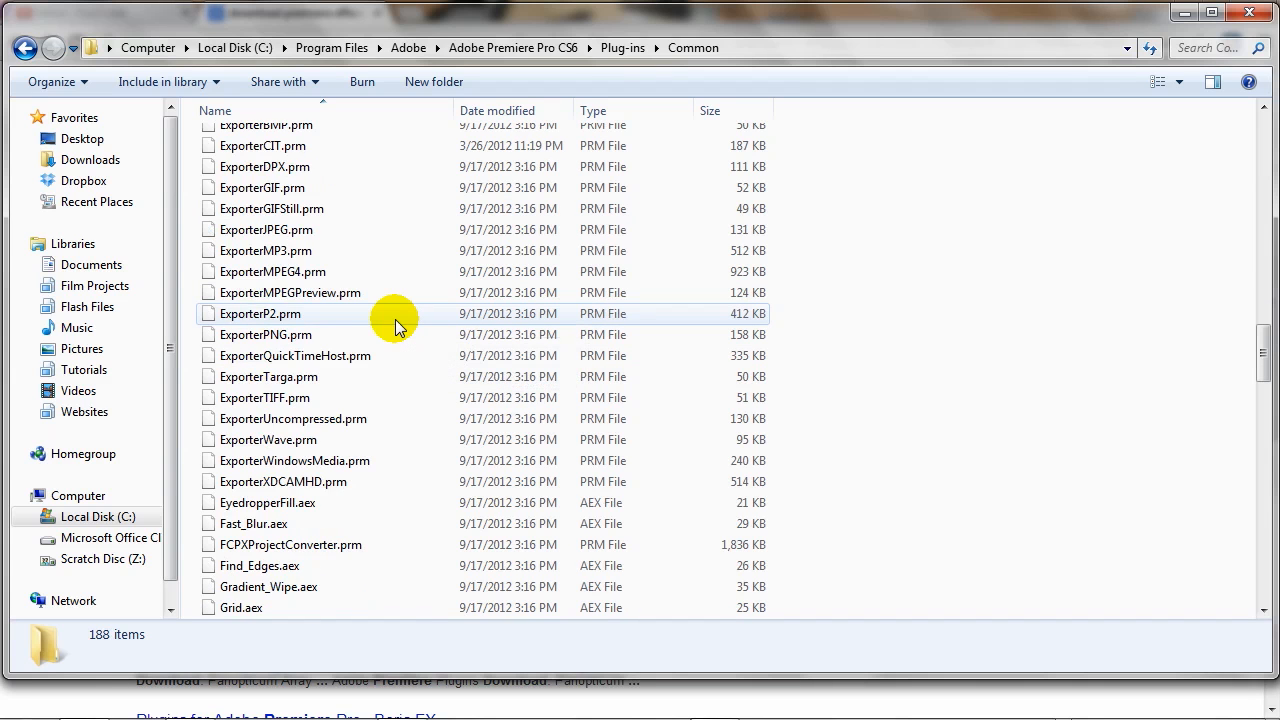
scroll("down", 3)
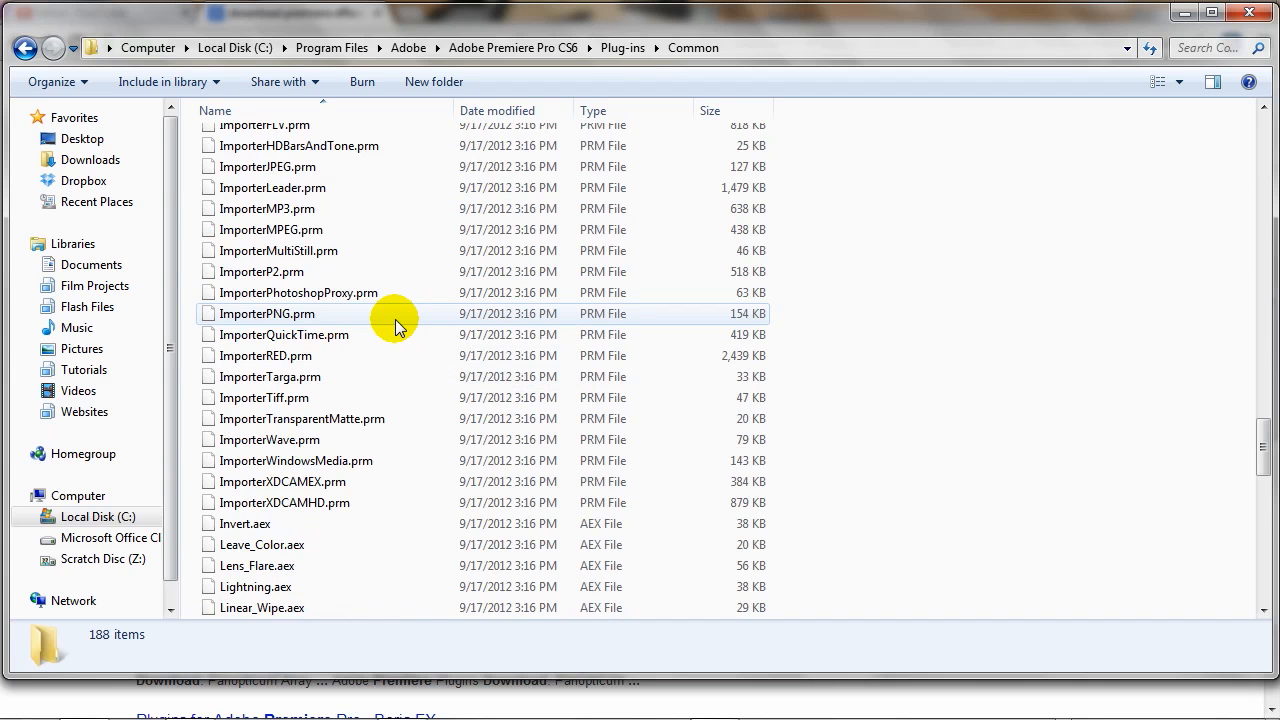